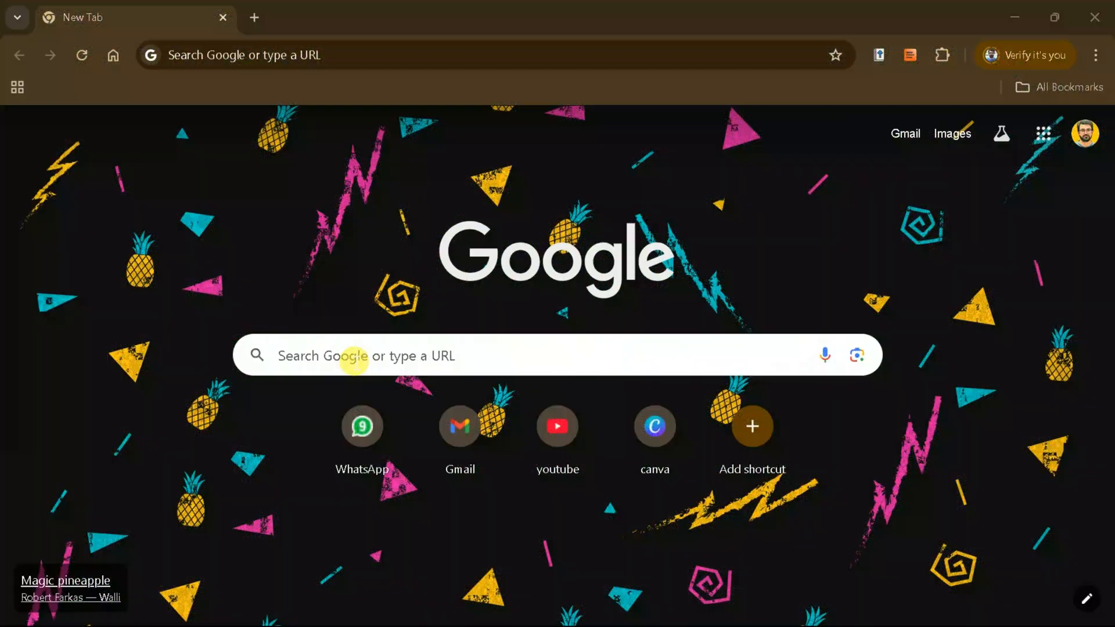
Load the AnswerThis website at answerthis.io in Chrome
{"action": "type", "text": "answerthis.io"}
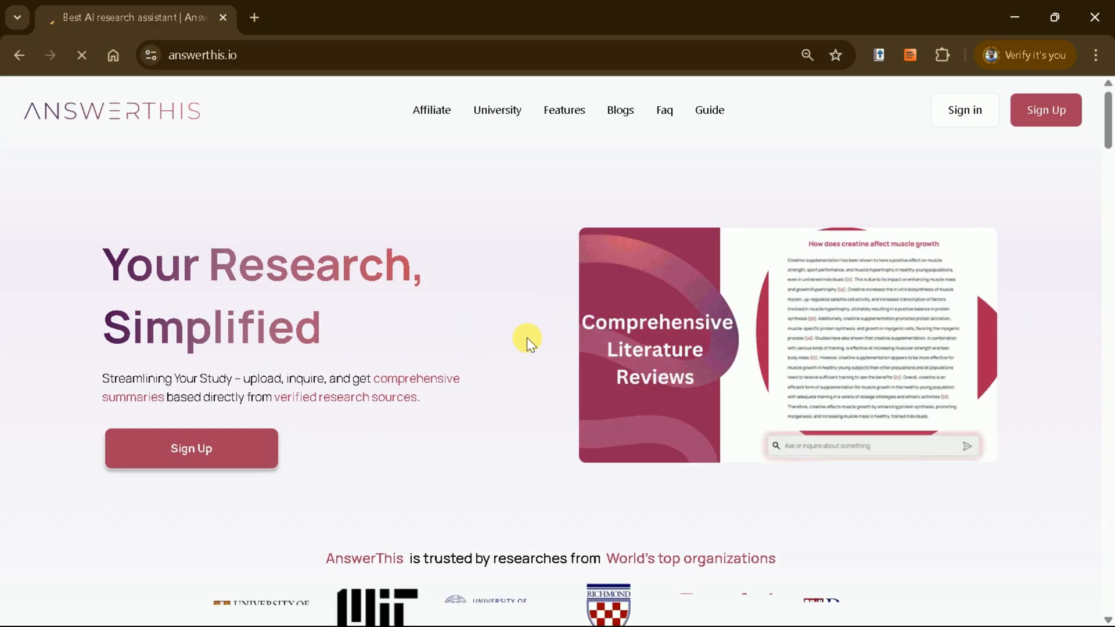
{"action": "mouse_move", "coordinate": [541, 456]}
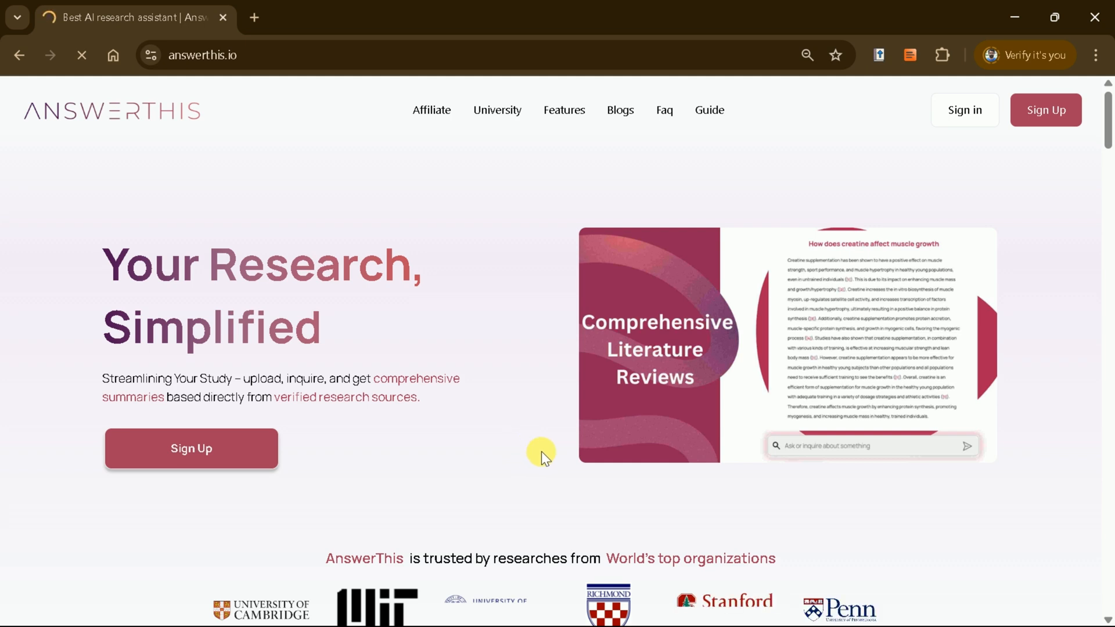
{"action": "scroll", "scroll_direction": "down", "scroll_amount": 3}
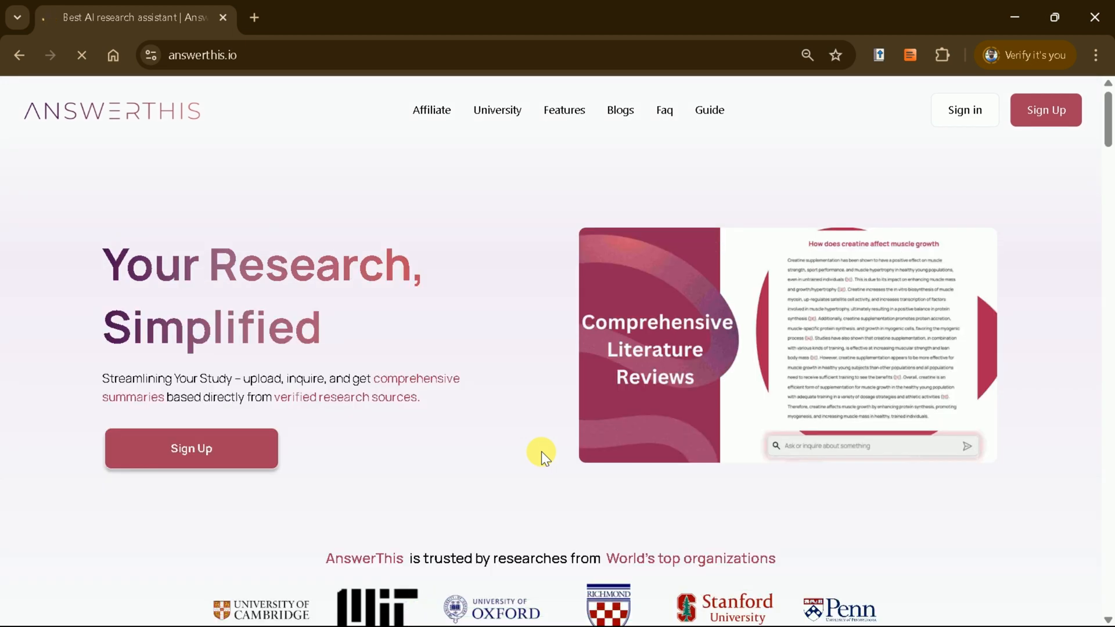
{"action": "scroll", "scroll_direction": "down", "scroll_amount": 3}
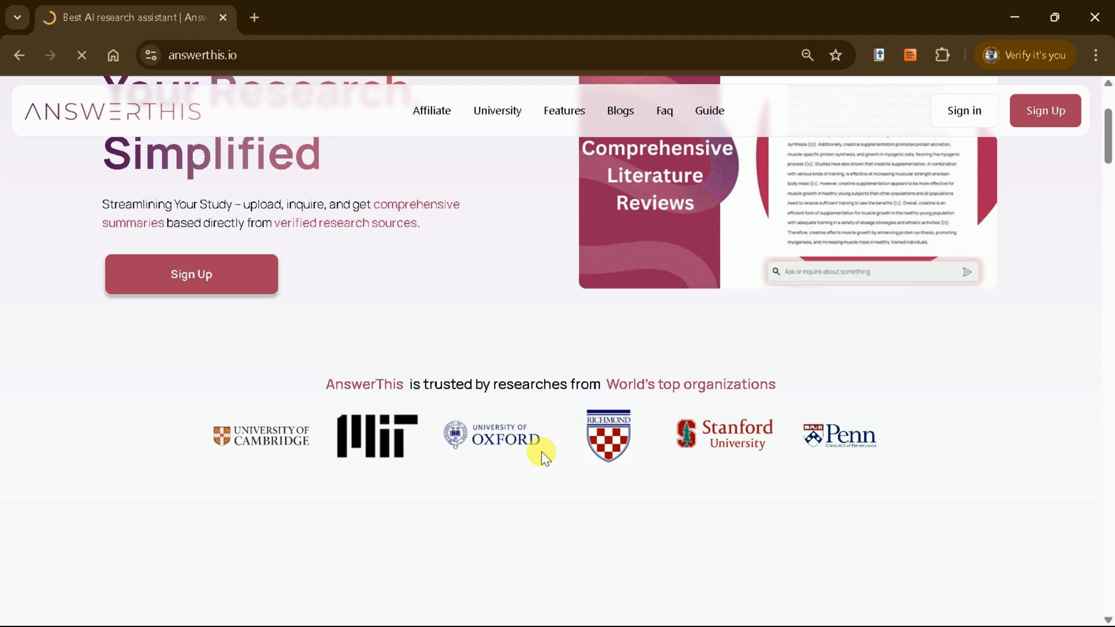
{"action": "scroll", "scroll_direction": "down", "scroll_amount": 3}
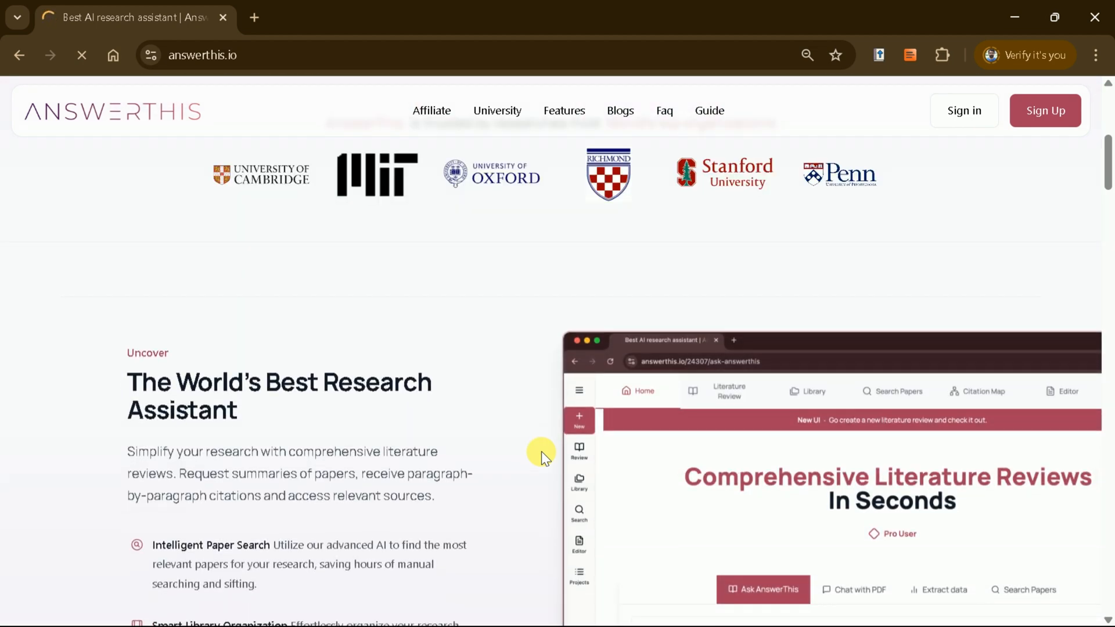
{"action": "scroll", "scroll_direction": "down", "scroll_amount": 3}
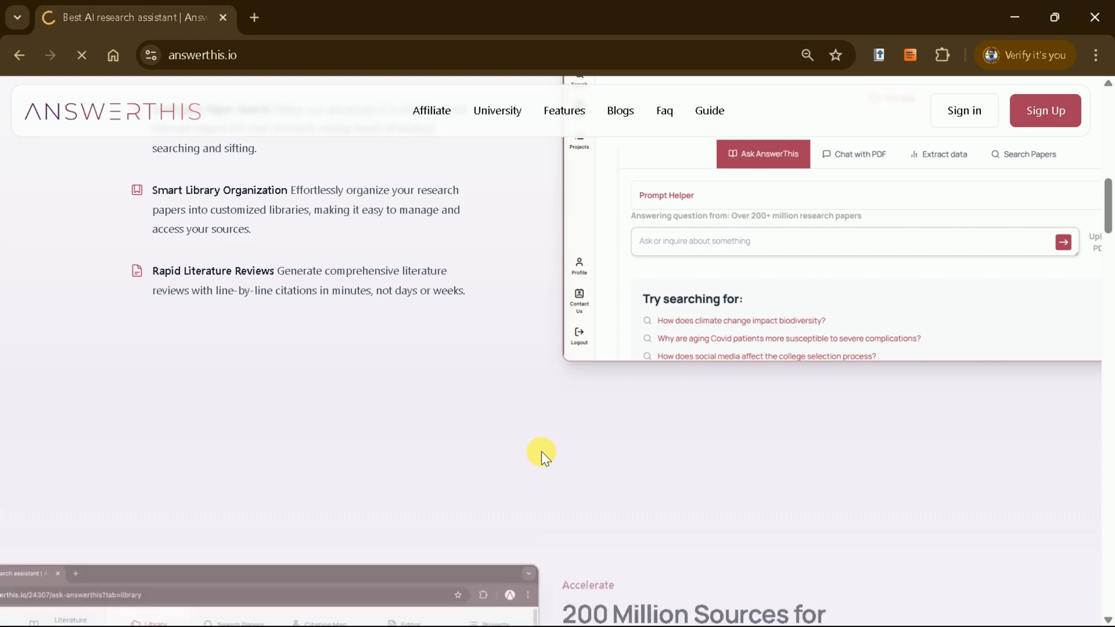
{"action": "scroll", "scroll_direction": "down", "scroll_amount": 3}
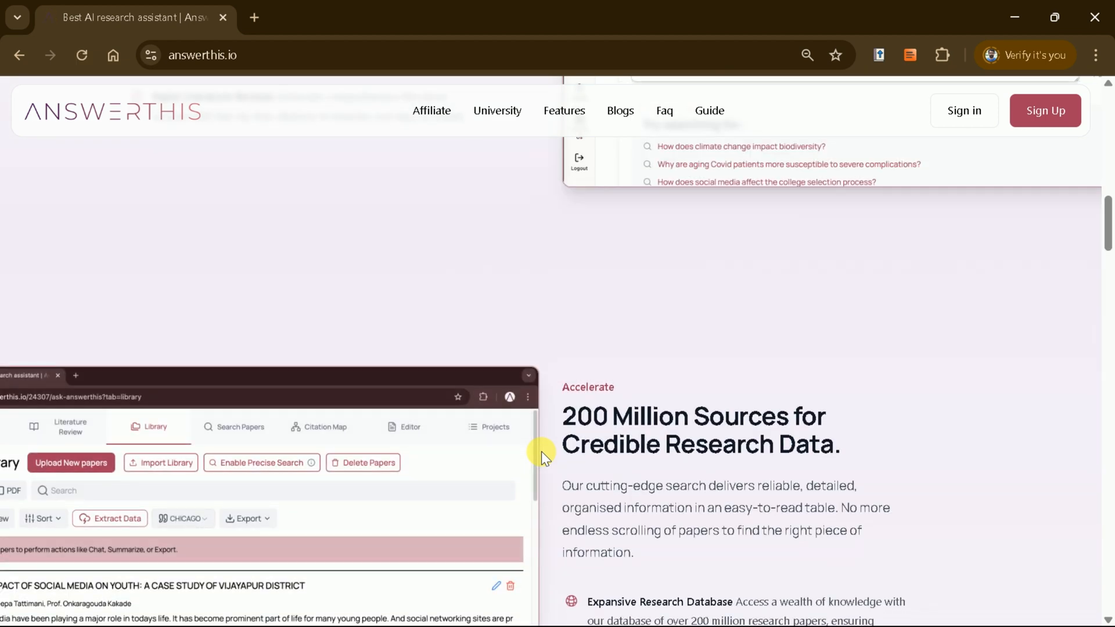
{"action": "scroll", "scroll_direction": "down", "scroll_amount": 3}
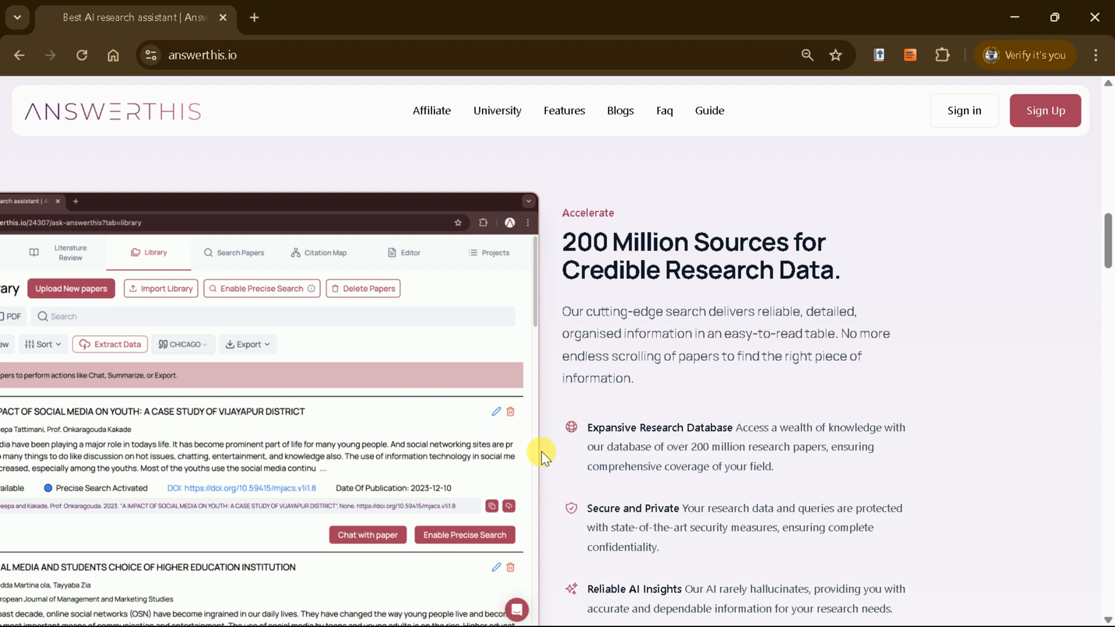
{"action": "mouse_move", "coordinate": [549, 459]}
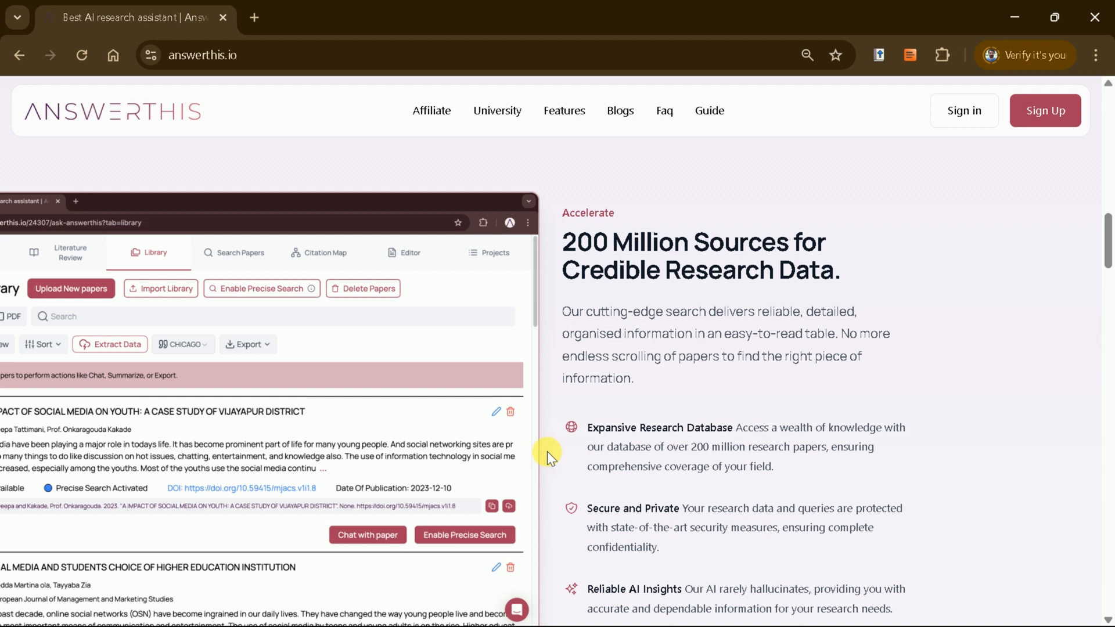
{"action": "mouse_move", "coordinate": [548, 432]}
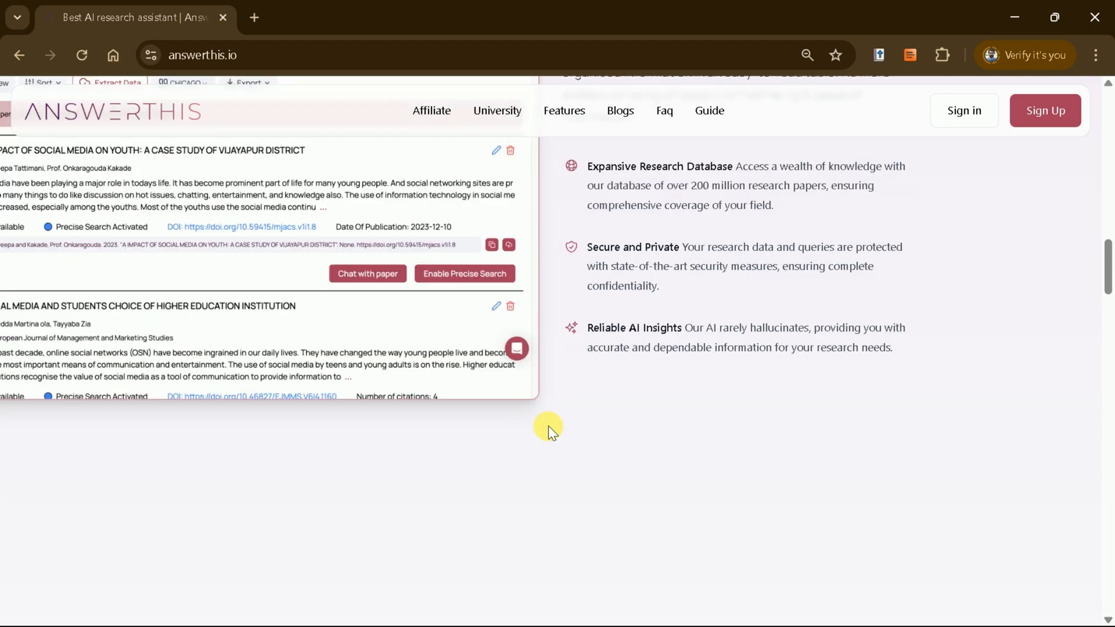
{"action": "scroll", "scroll_direction": "down", "scroll_amount": 3}
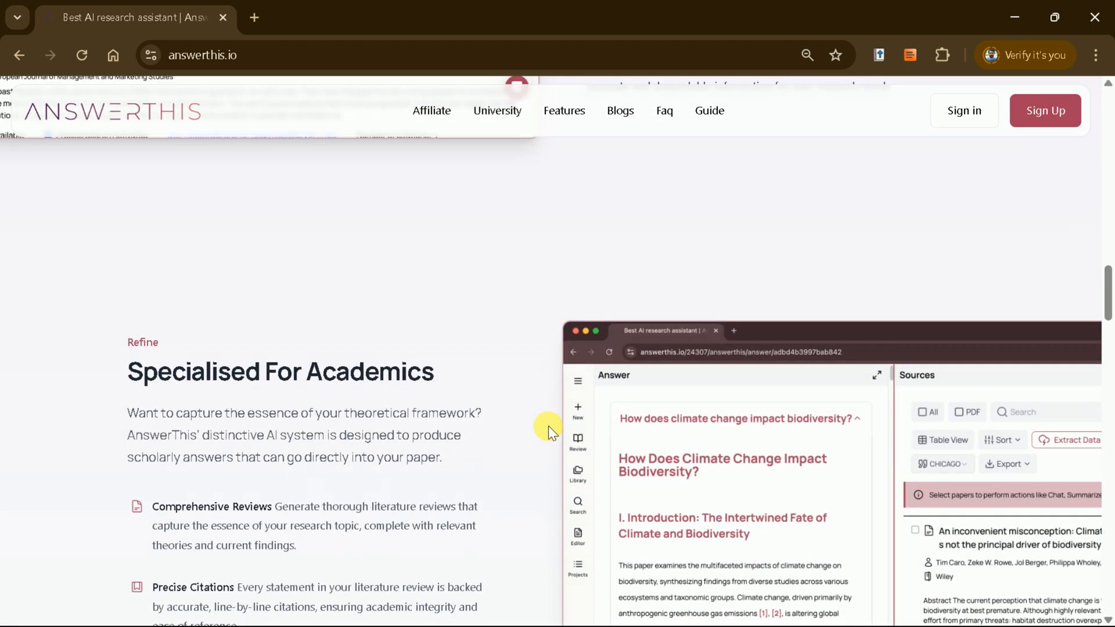
{"action": "scroll", "scroll_direction": "down", "scroll_amount": 3}
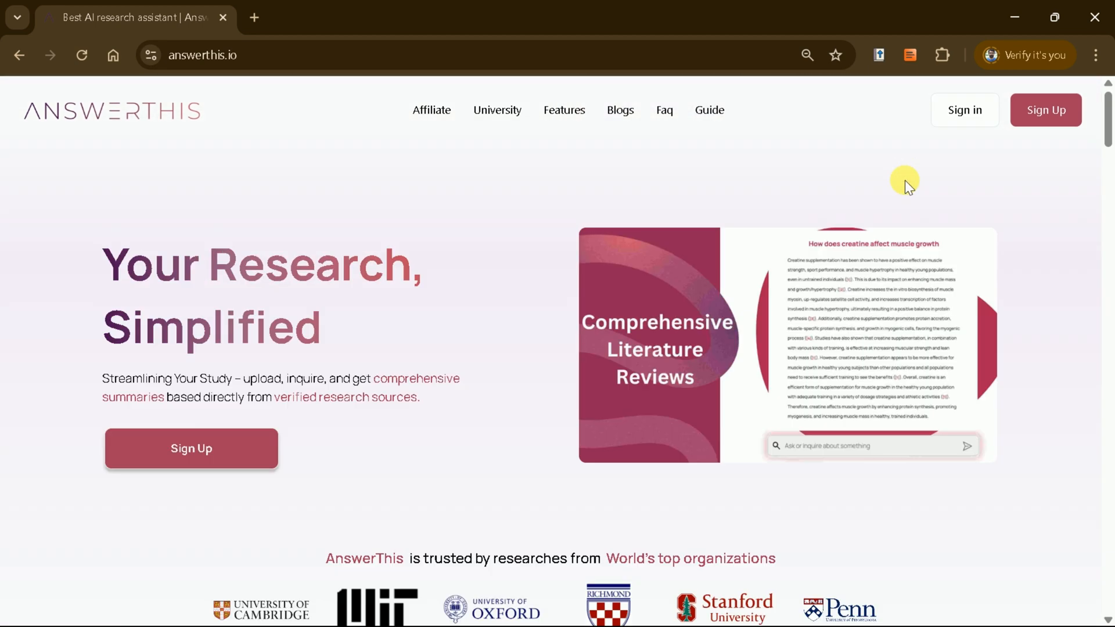
{"action": "mouse_move", "coordinate": [965, 110]}
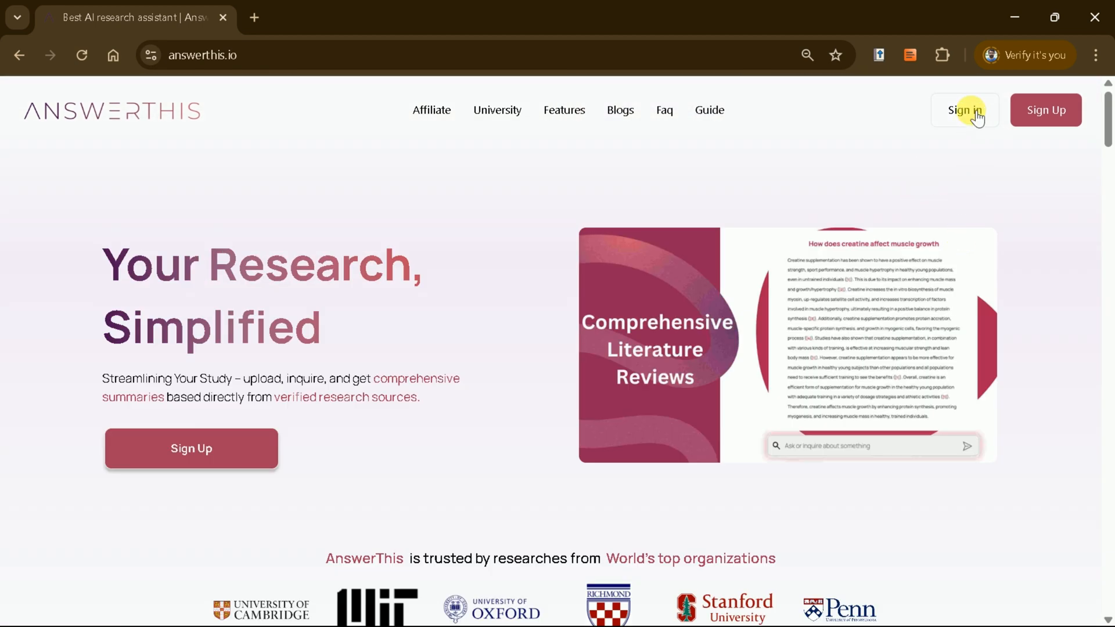
Sign in to AnswerThis and go to the empty AI Writer documents page
{"action": "left_click", "coordinate": [964, 110]}
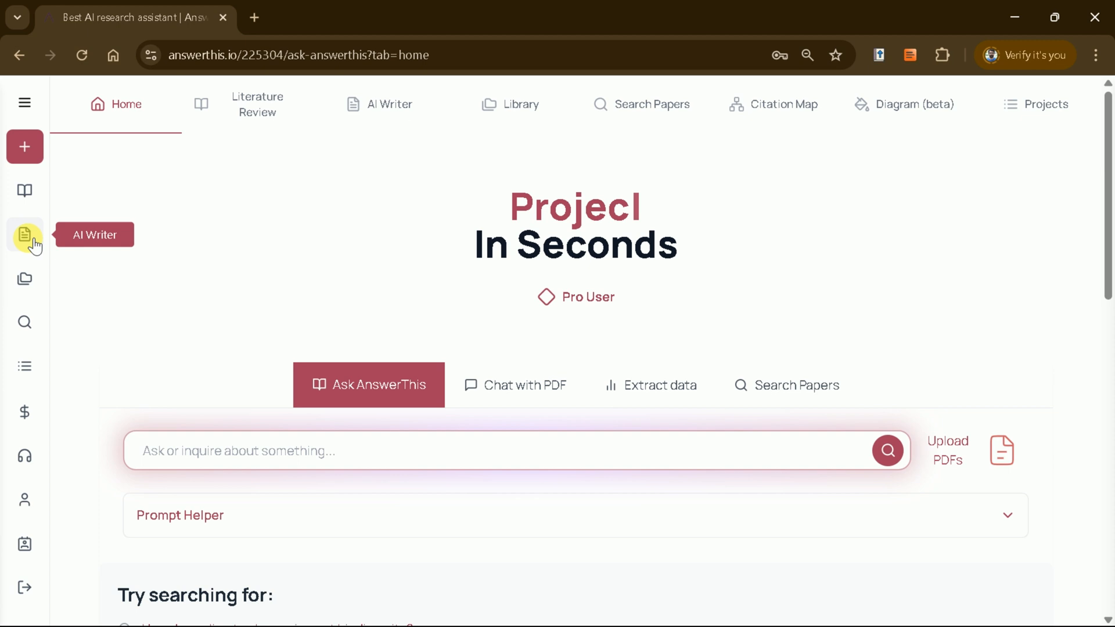
{"action": "left_click", "coordinate": [25, 236]}
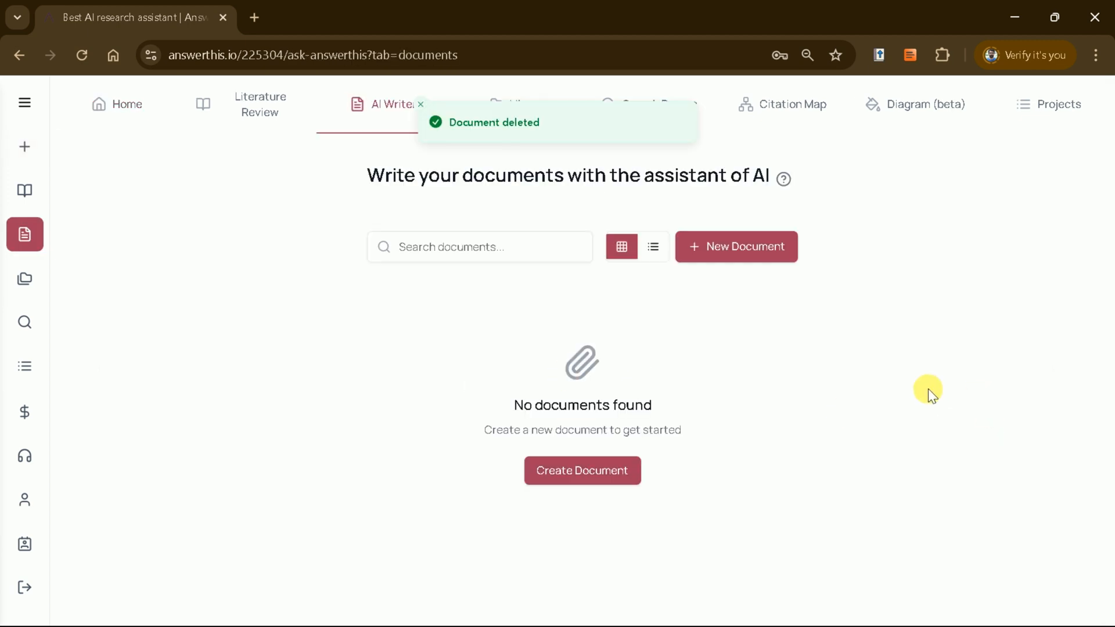
{"action": "mouse_move", "coordinate": [765, 291]}
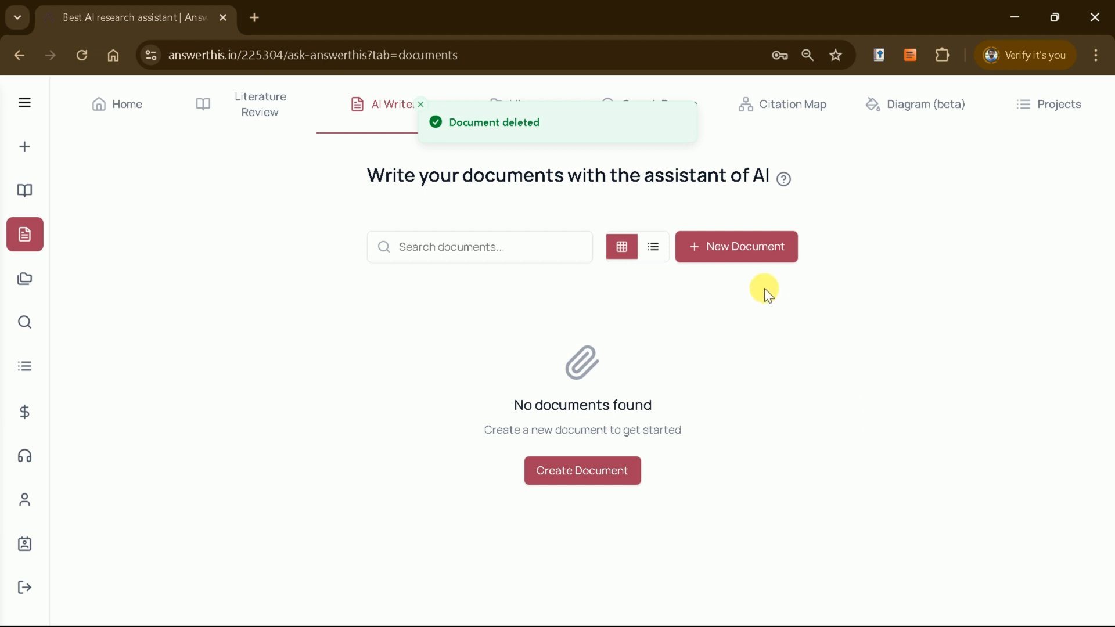
{"action": "mouse_move", "coordinate": [737, 247]}
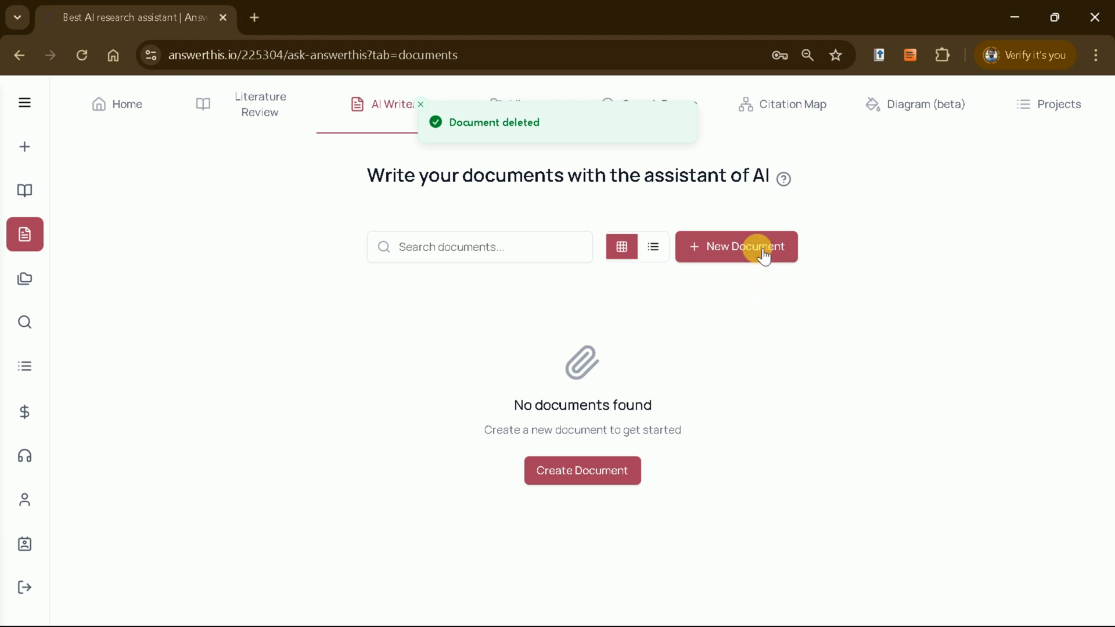
Create a new AI Writer document titled 'AI and Research'
{"action": "left_click", "coordinate": [736, 247]}
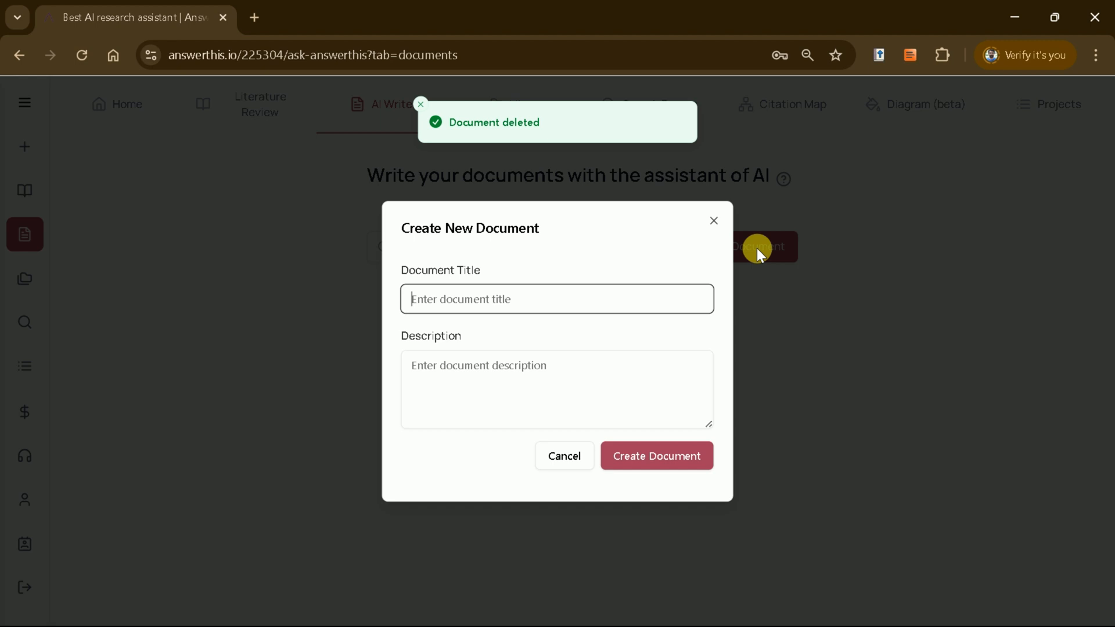
{"action": "type", "text": "AI and Research"}
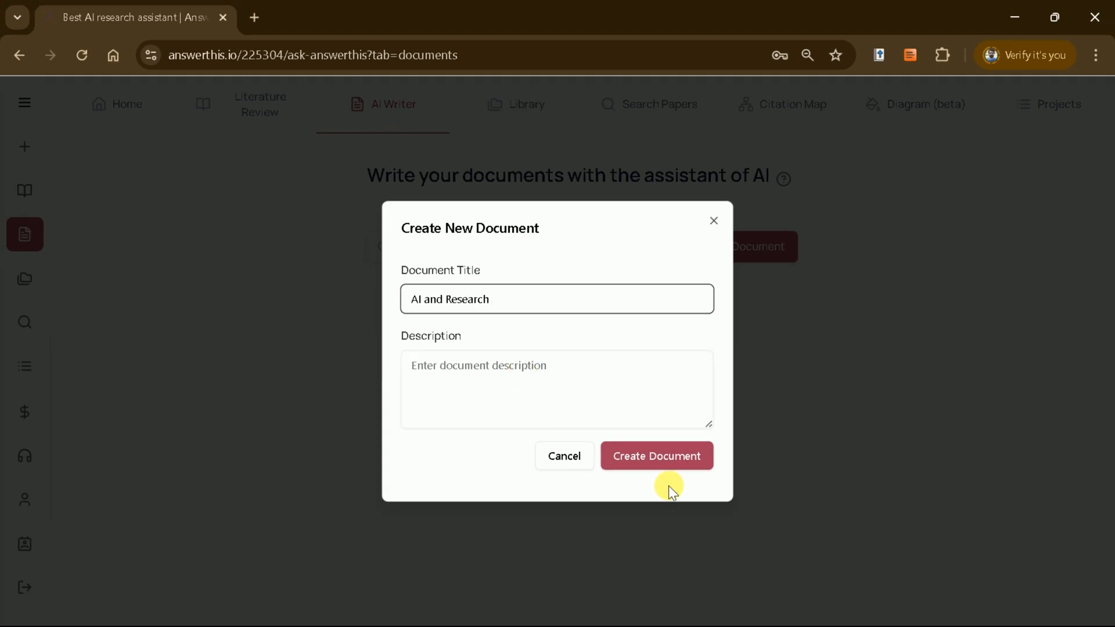
{"action": "left_click", "coordinate": [656, 456]}
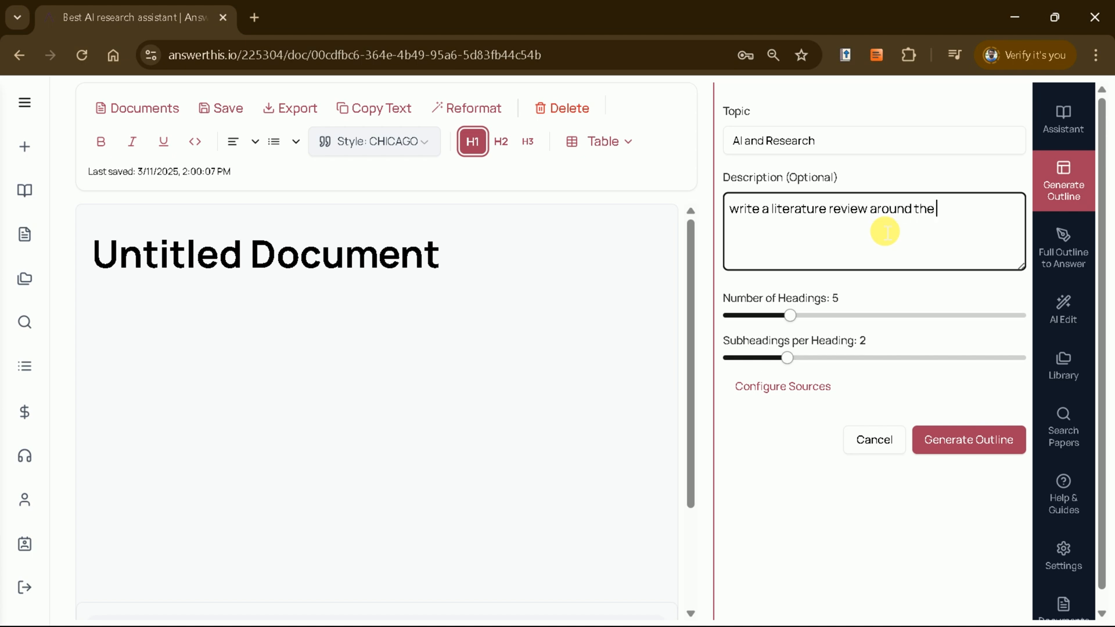
Describe the outline as AI's impact on research, with 4 headings and 2 subheadings each, and generate it
{"action": "type", "text": "impact of AI in"}
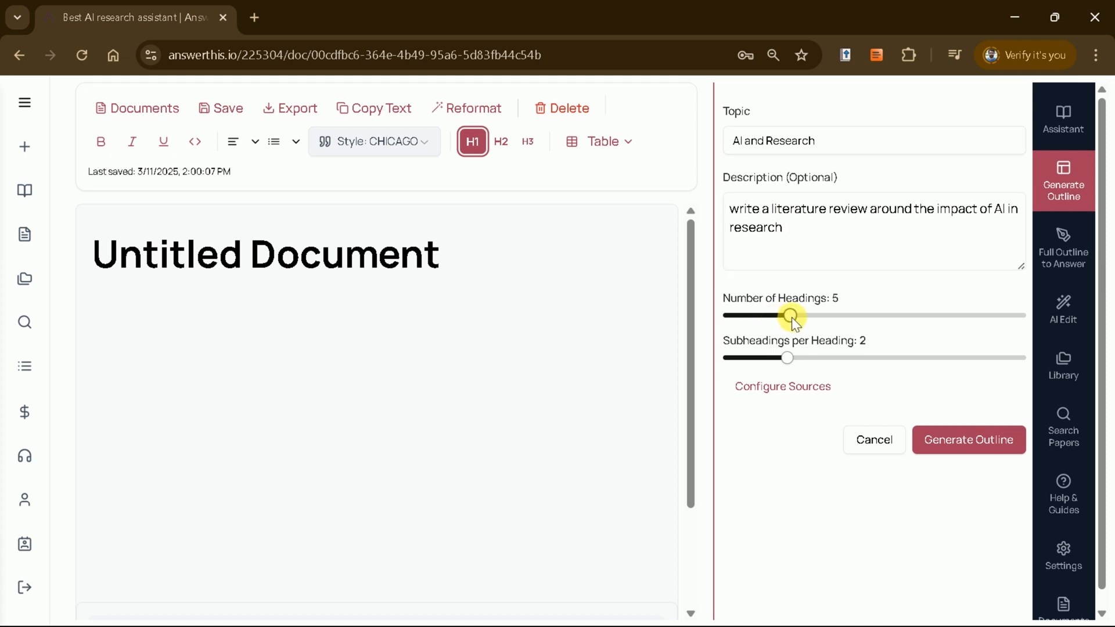
{"action": "left_click_drag", "start_coordinate": [792, 314], "coordinate": [774, 315]}
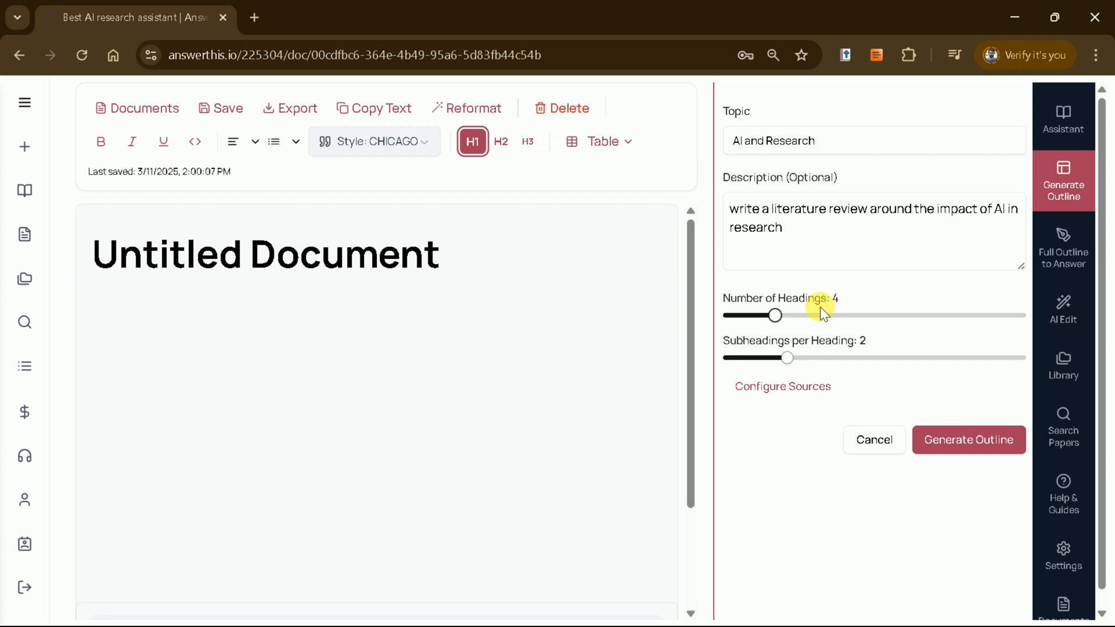
{"action": "left_click_drag", "start_coordinate": [788, 358], "coordinate": [813, 358]}
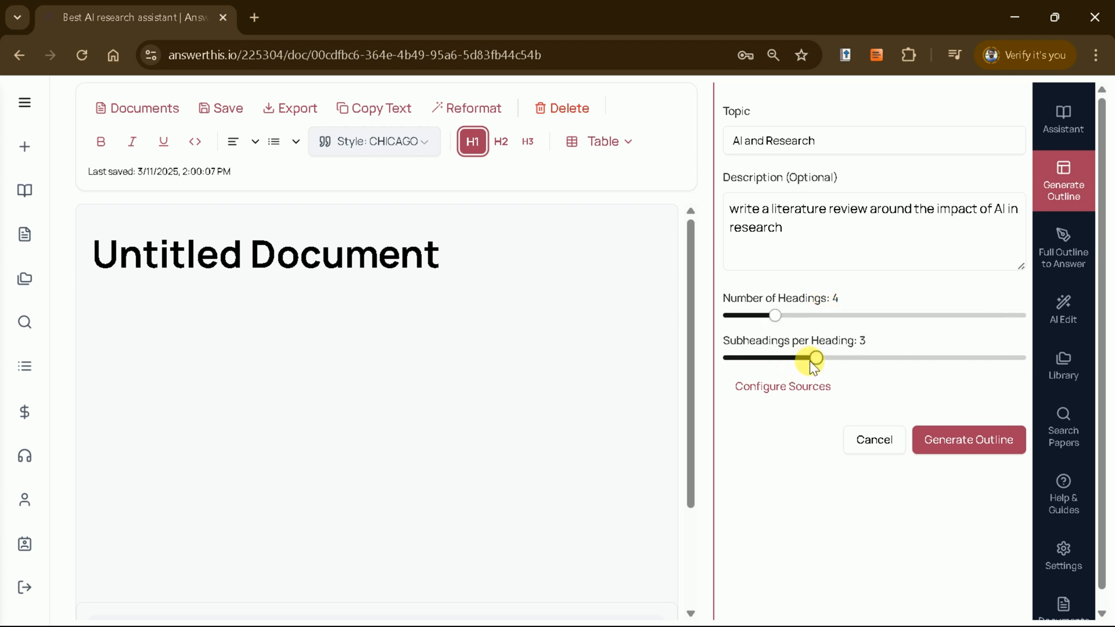
{"action": "left_click_drag", "start_coordinate": [813, 357], "coordinate": [788, 357]}
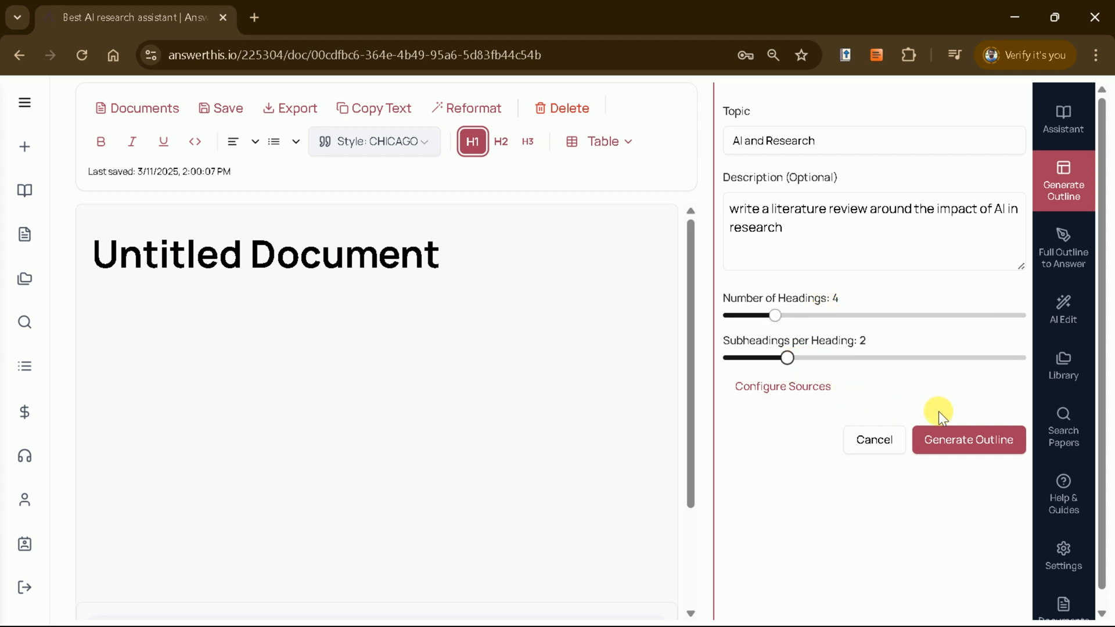
{"action": "left_click", "coordinate": [968, 439]}
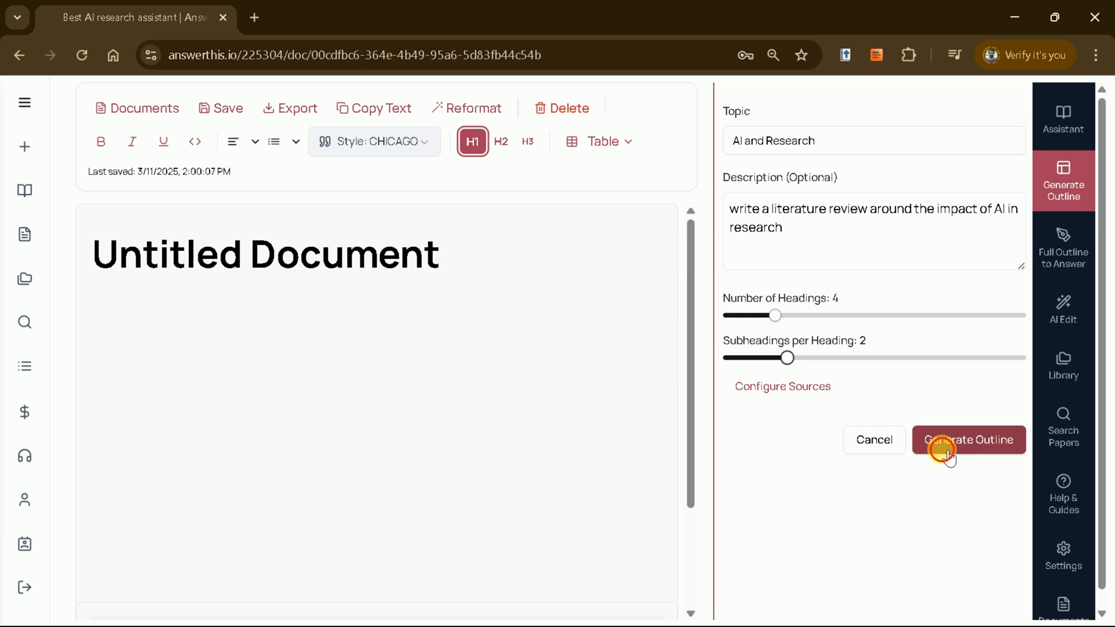
Generate the literature review outline and scroll through its cited sections
{"action": "left_click", "coordinate": [967, 440]}
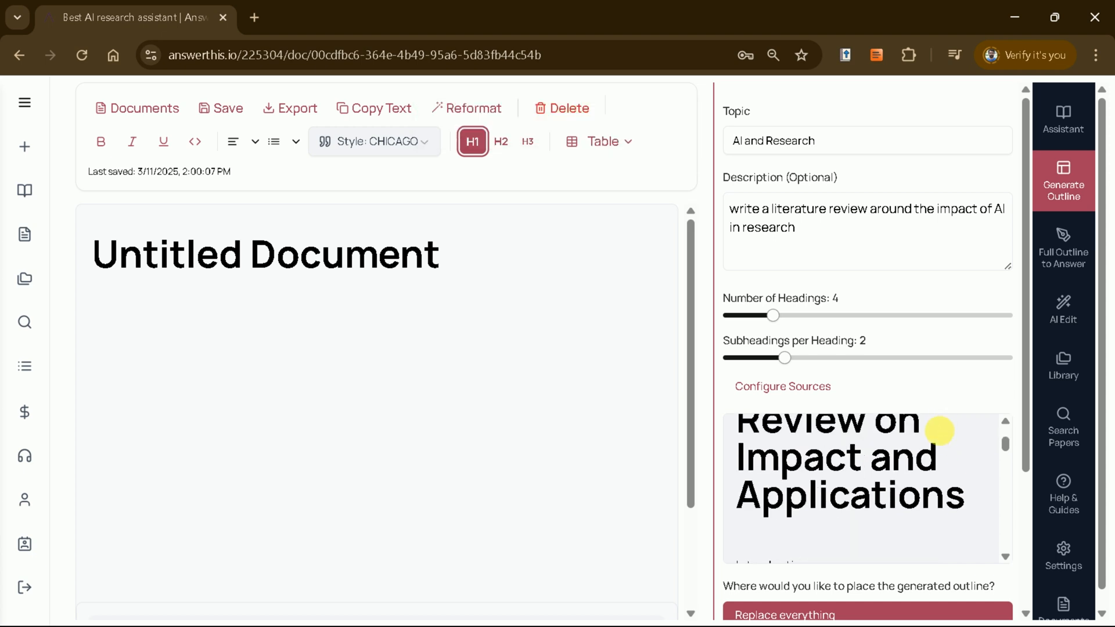
{"action": "scroll", "scroll_direction": "down", "scroll_amount": 3}
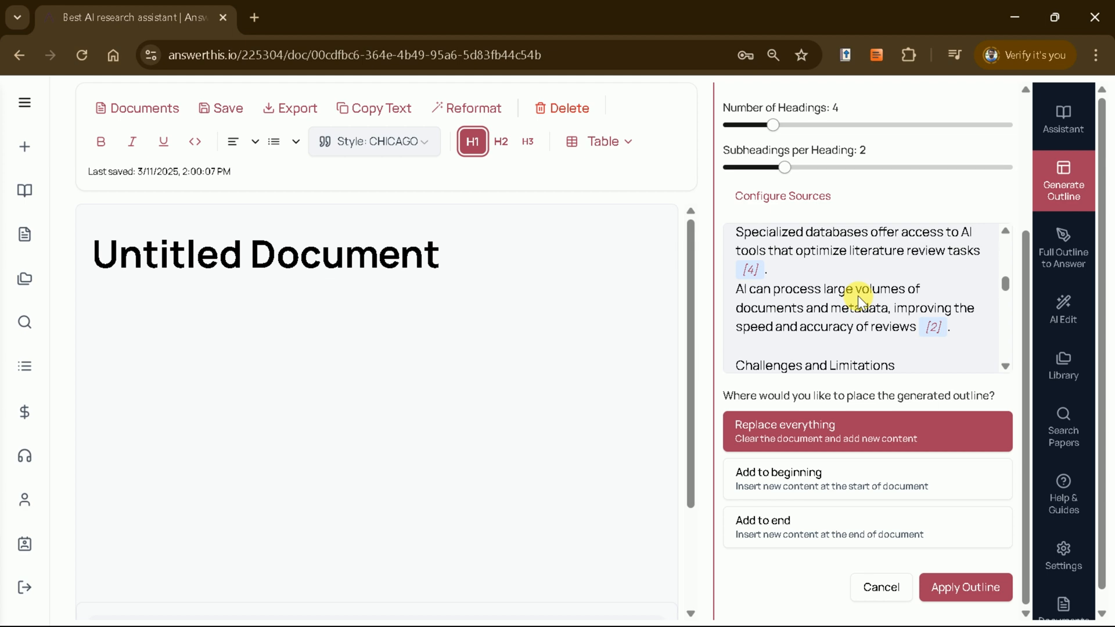
{"action": "scroll", "scroll_direction": "down", "scroll_amount": 3}
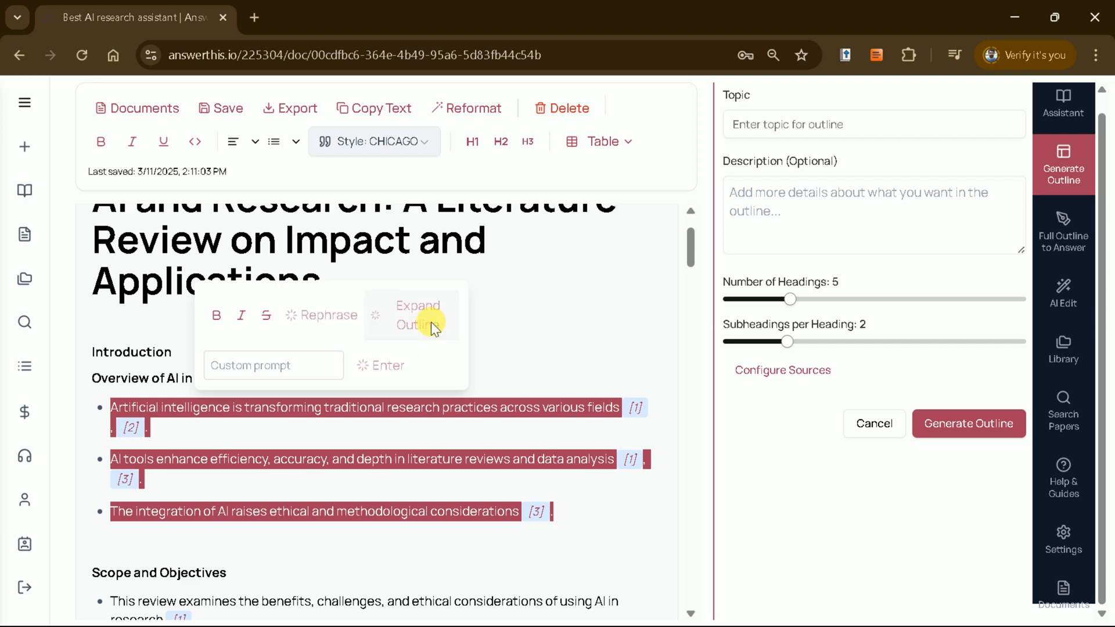
Expand the Overview of AI in Research bullets into a cited paragraph
{"action": "left_click", "coordinate": [412, 314]}
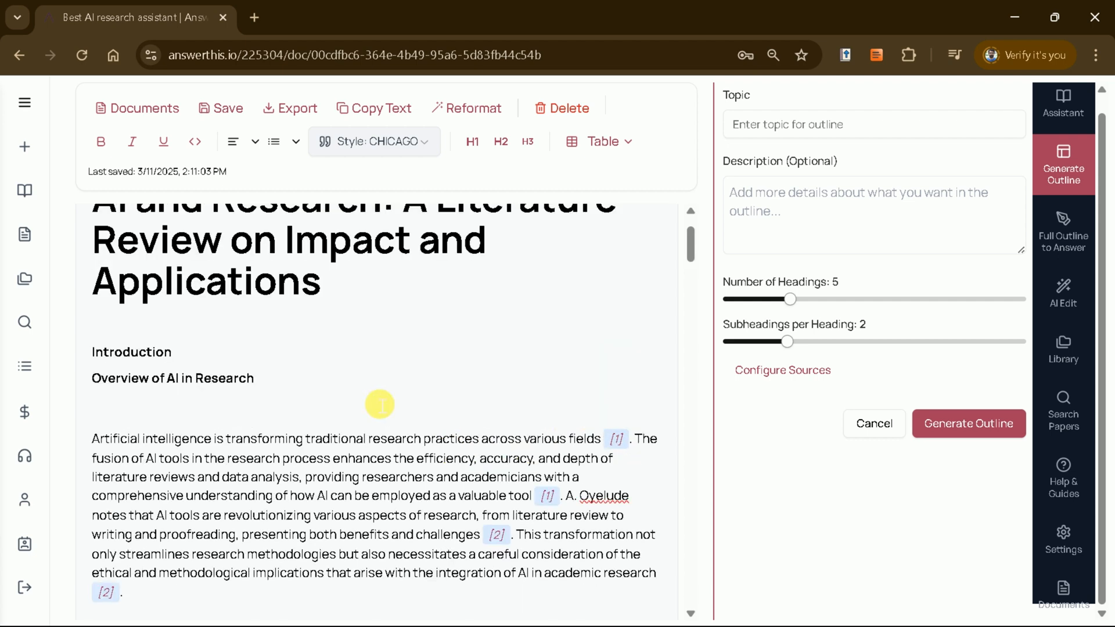
{"action": "scroll", "scroll_direction": "down", "scroll_amount": 3}
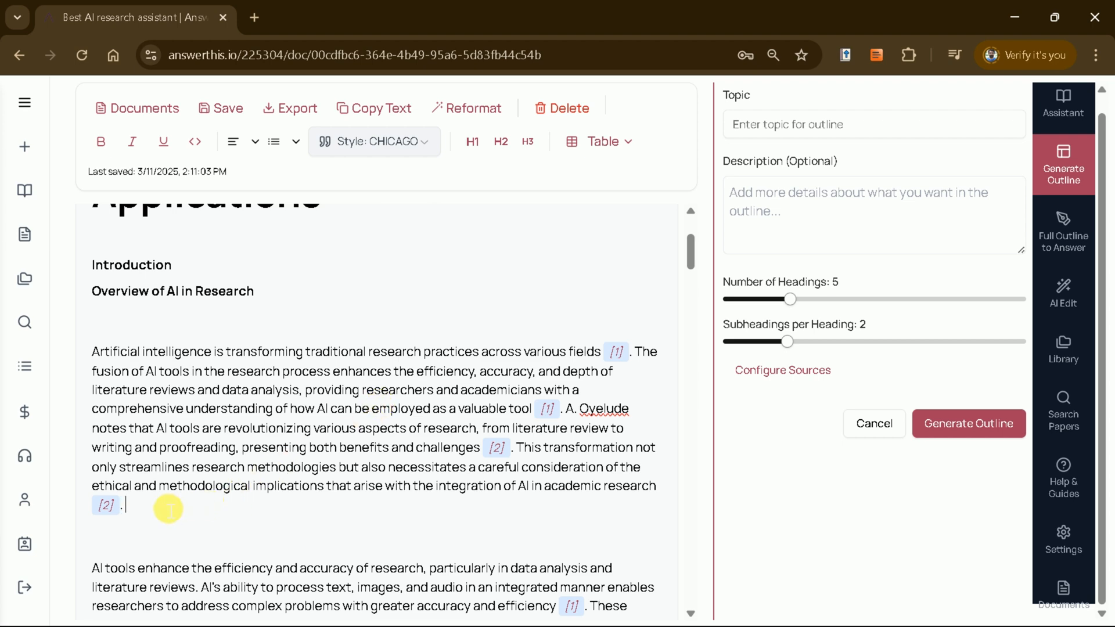
Use the slash menu's Continue writing to add paragraphs on advantages, challenges and ethics
{"action": "type", "text": "/"}
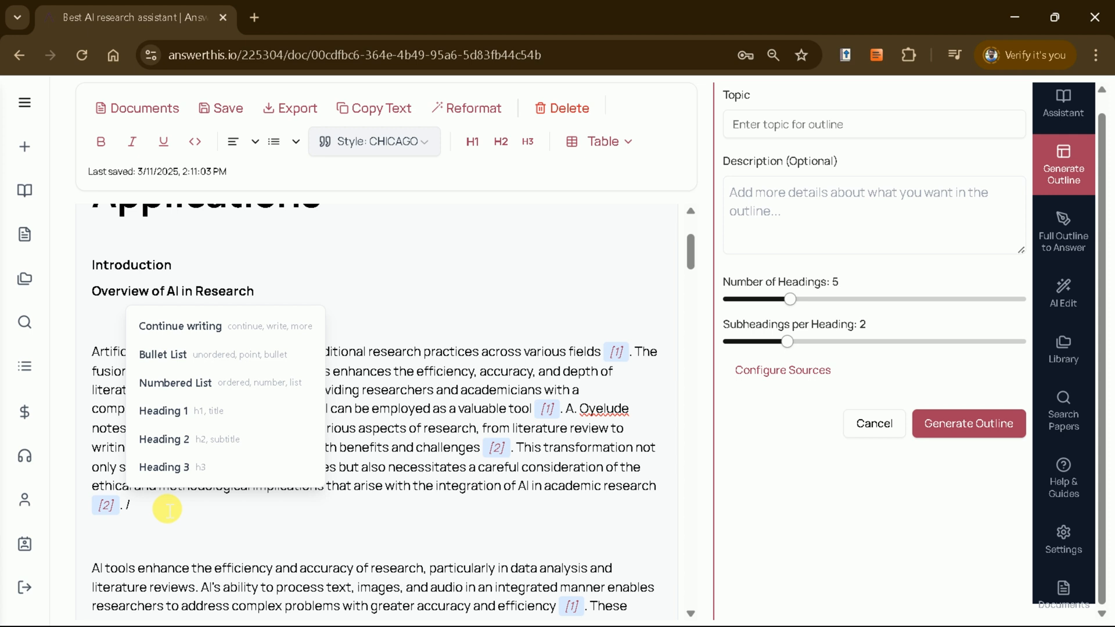
{"action": "left_click", "coordinate": [180, 326]}
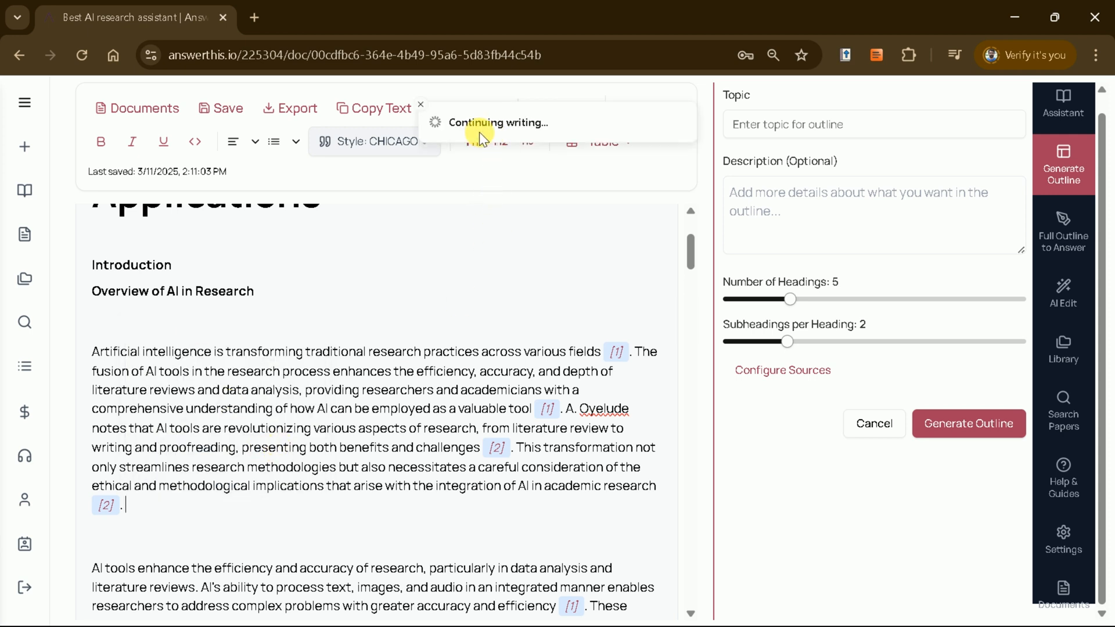
{"action": "mouse_move", "coordinate": [164, 522]}
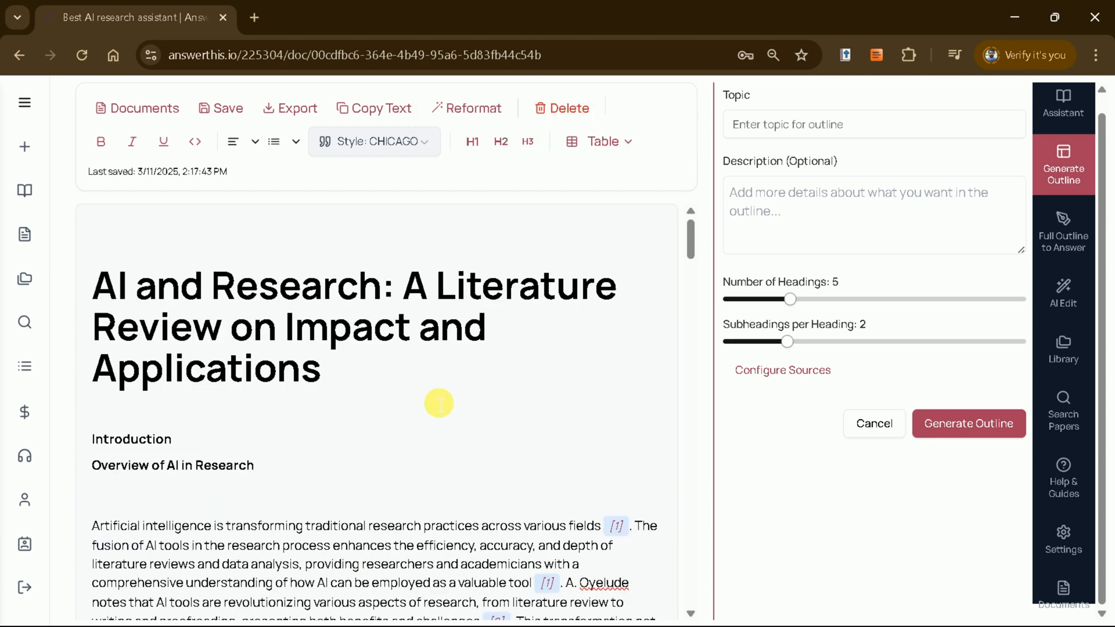
{"action": "scroll", "scroll_direction": "down", "scroll_amount": 3}
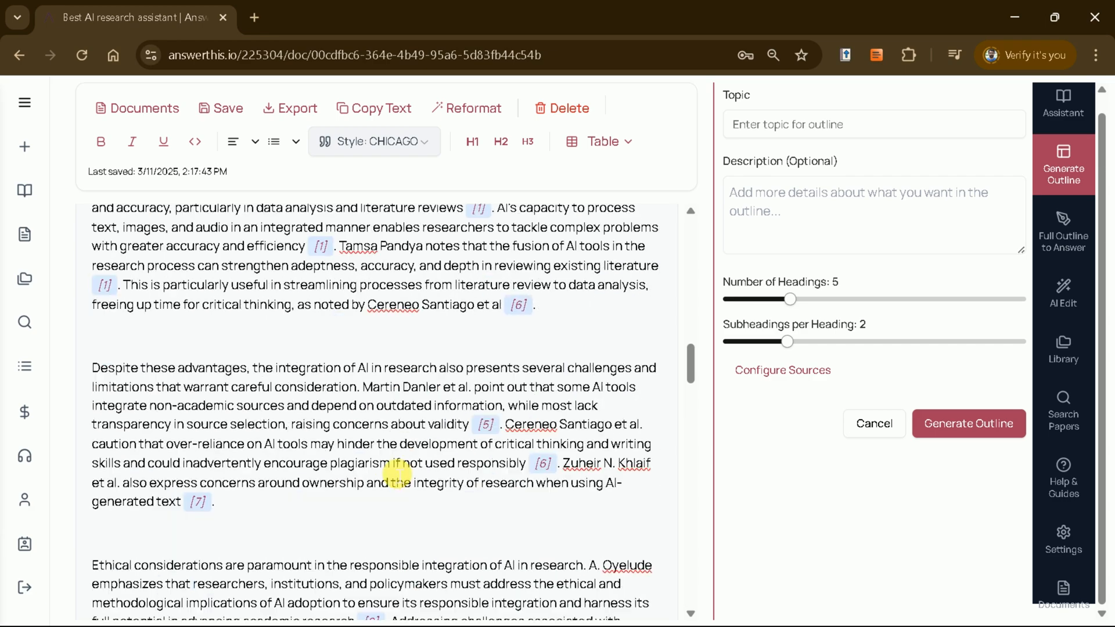
Change the reference list's citation style from Chicago to APA
{"action": "scroll", "scroll_direction": "down", "scroll_amount": 3}
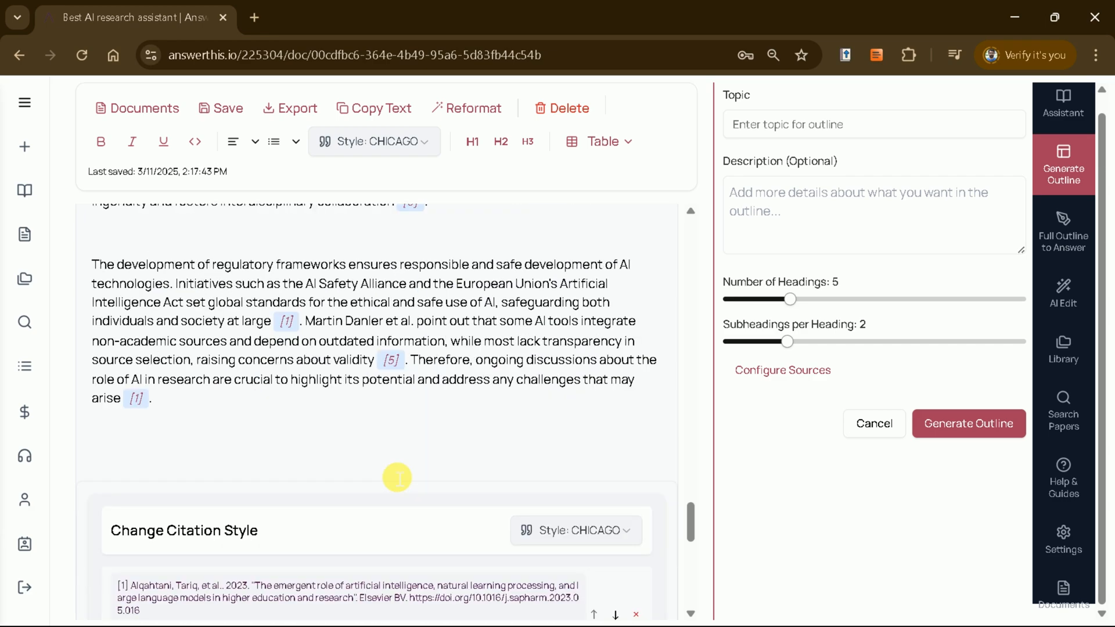
{"action": "scroll", "scroll_direction": "down", "scroll_amount": 3}
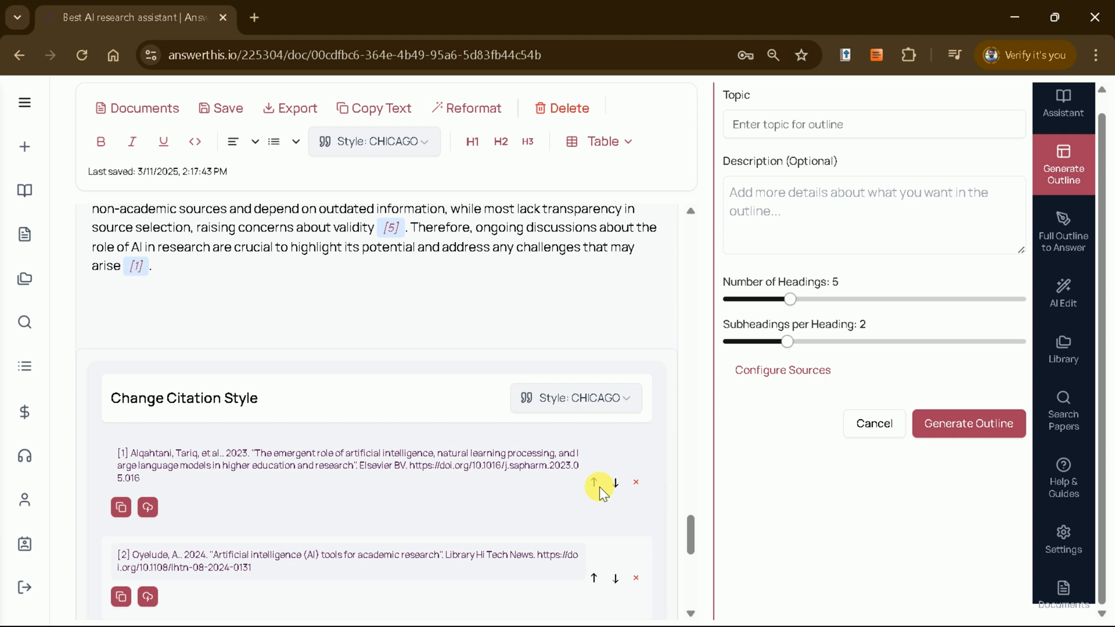
{"action": "left_click", "coordinate": [574, 397]}
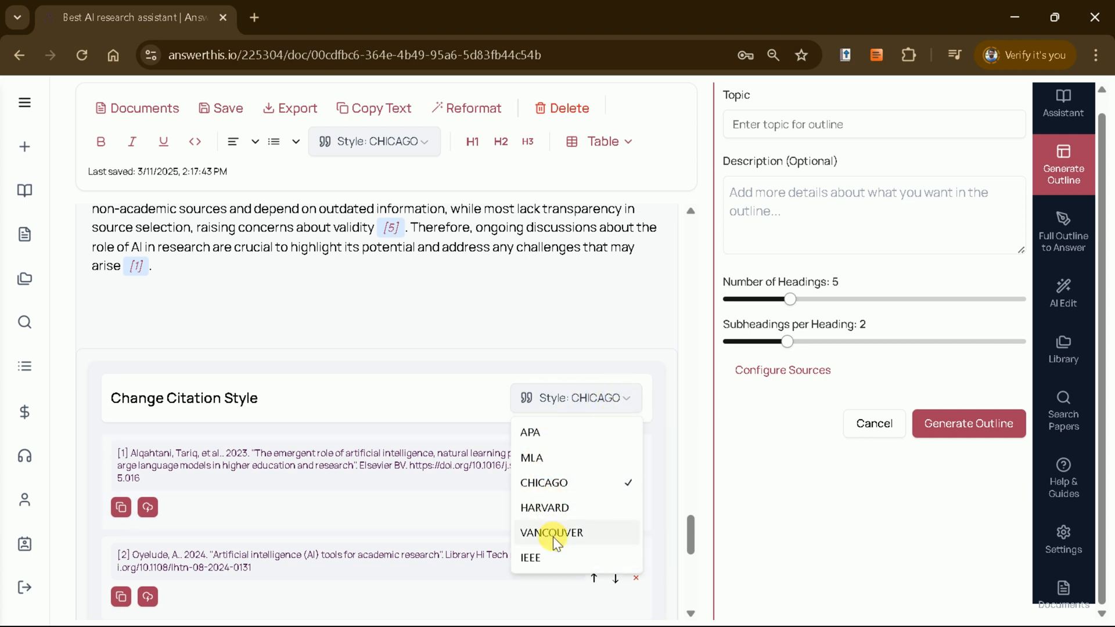
{"action": "left_click", "coordinate": [529, 432]}
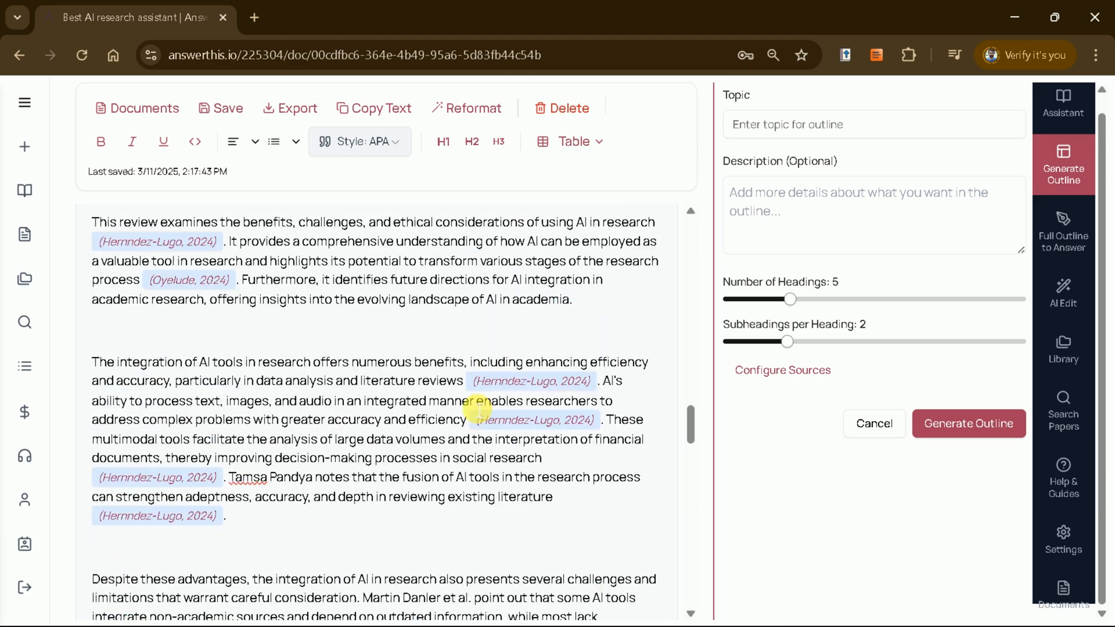
Review the APA-cited document and bring up the AI Edit options
{"action": "scroll", "scroll_direction": "down", "scroll_amount": 3}
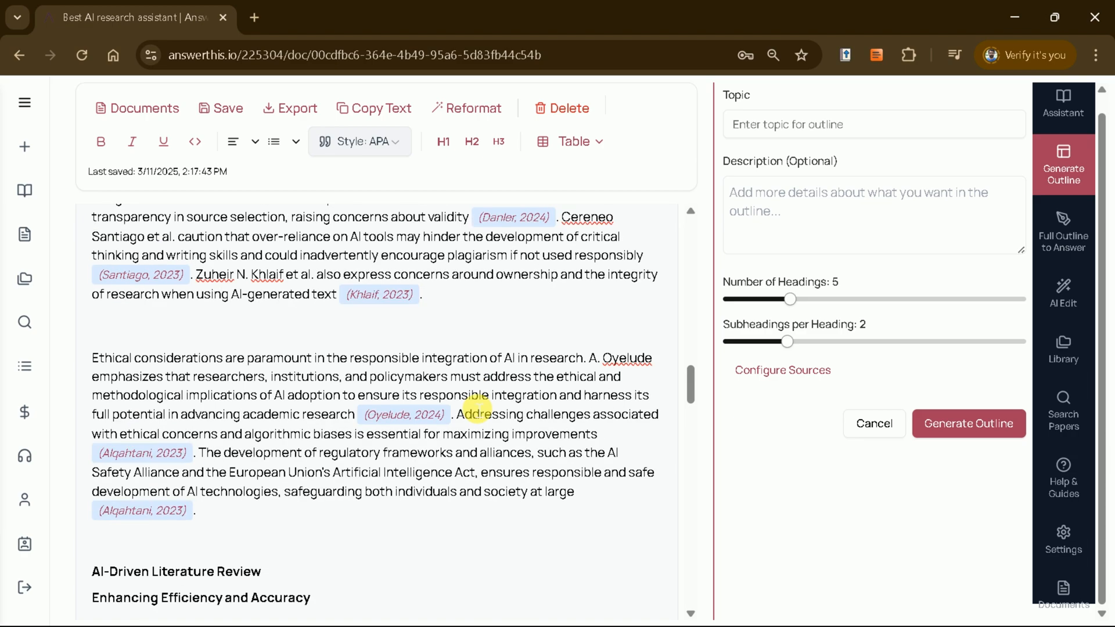
{"action": "scroll", "scroll_direction": "down", "scroll_amount": 3}
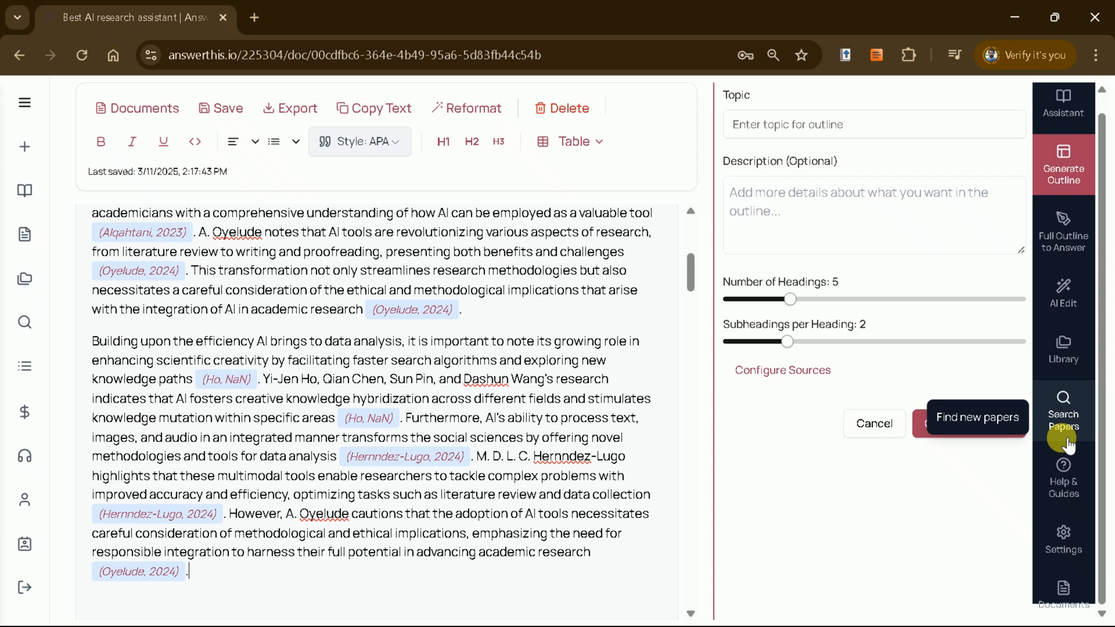
{"action": "left_click", "coordinate": [1064, 294]}
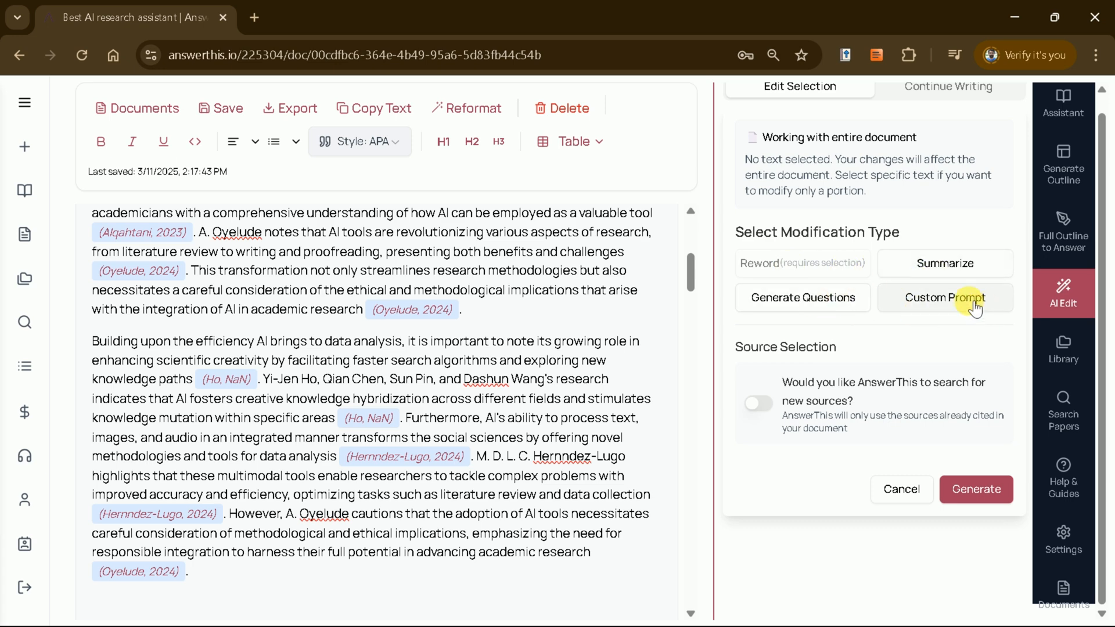
Prompt AI Edit with 'Please expand this paragraph' and add the responsible-AI paragraph
{"action": "left_click", "coordinate": [945, 297]}
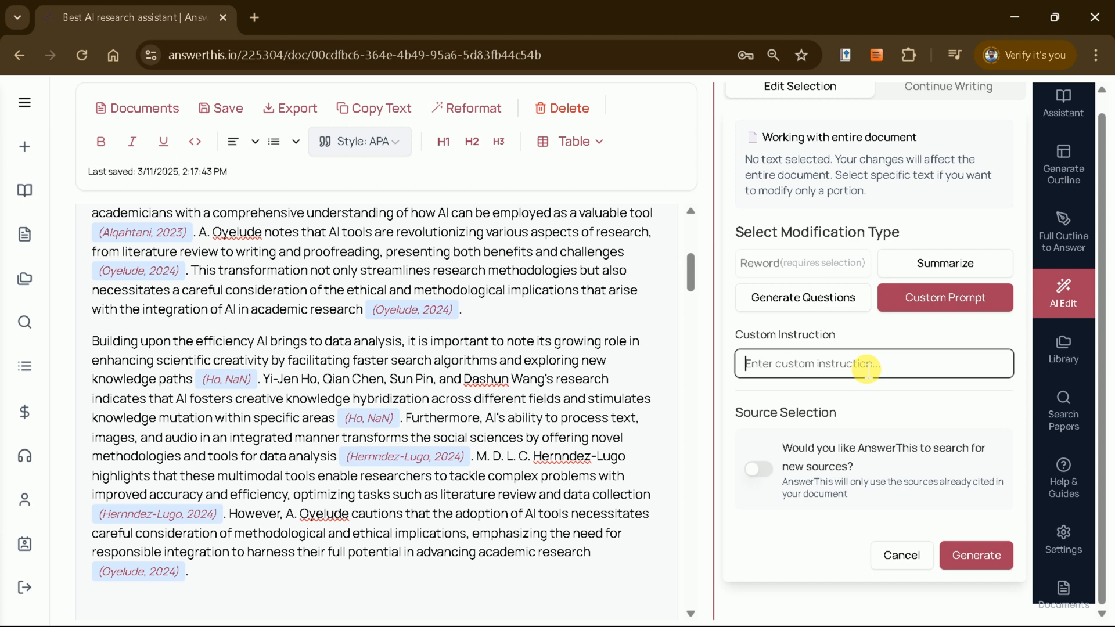
{"action": "type", "text": "Please expand this"}
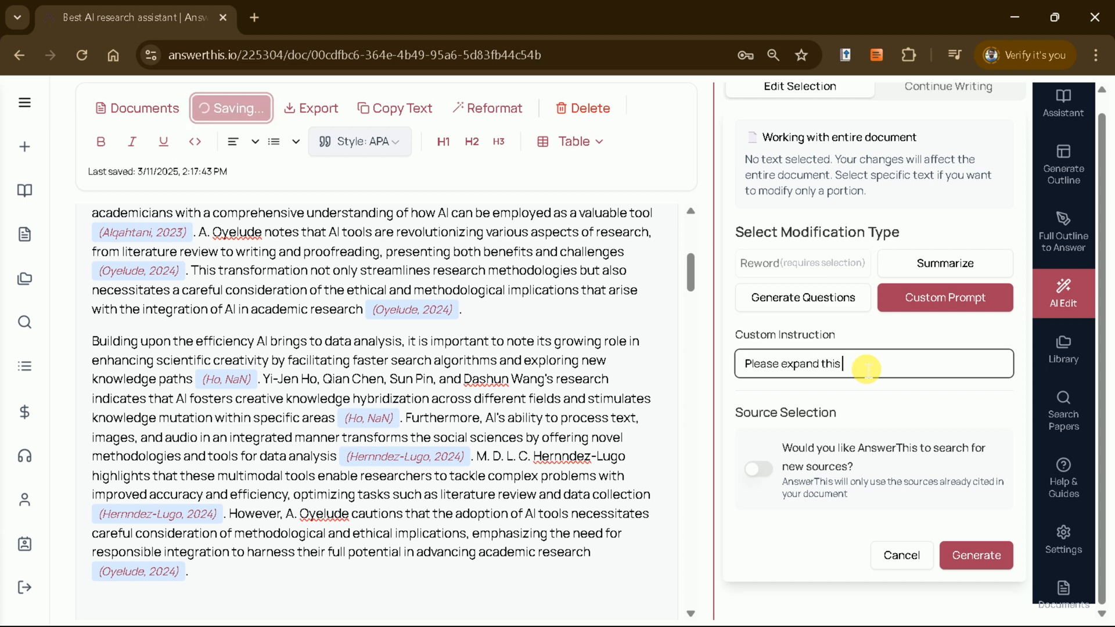
{"action": "type", "text": "paragraph"}
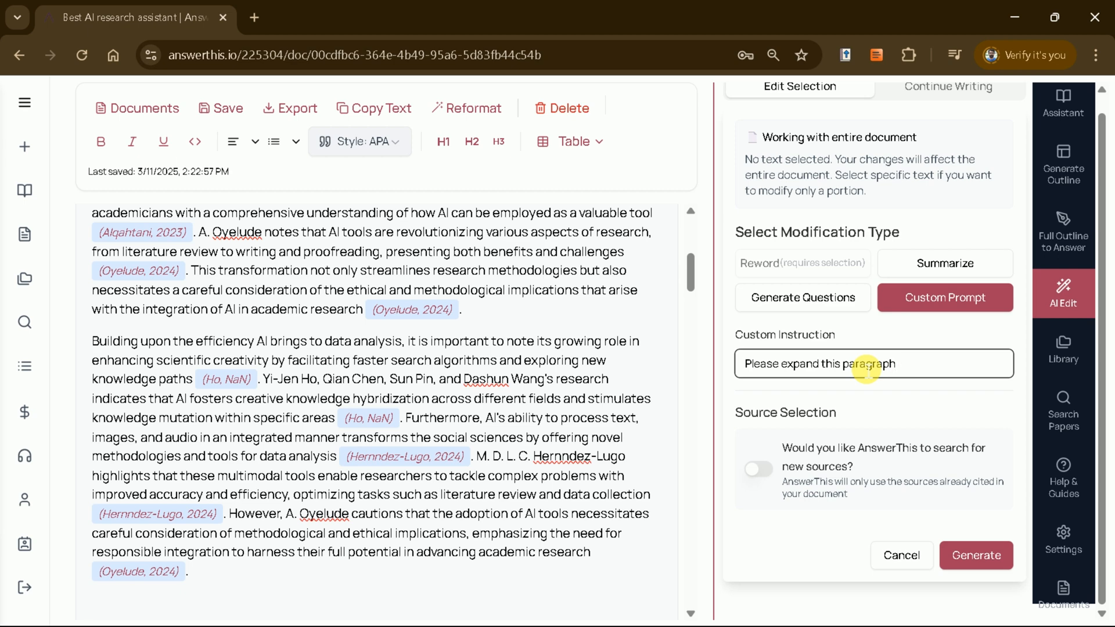
{"action": "left_click", "coordinate": [975, 555]}
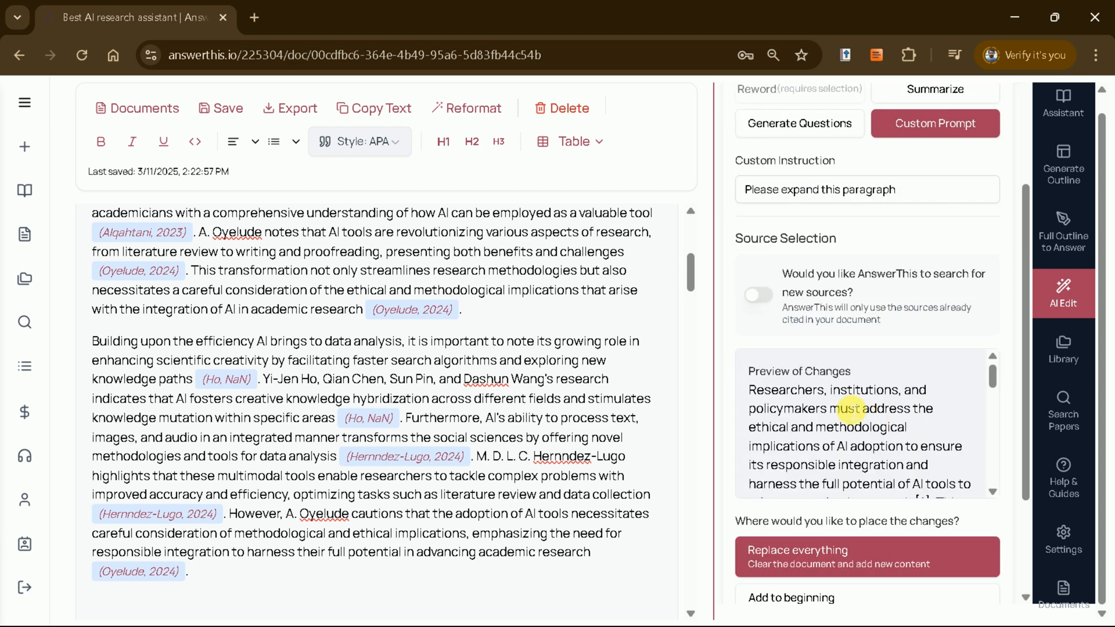
{"action": "scroll", "scroll_direction": "down", "scroll_amount": 3}
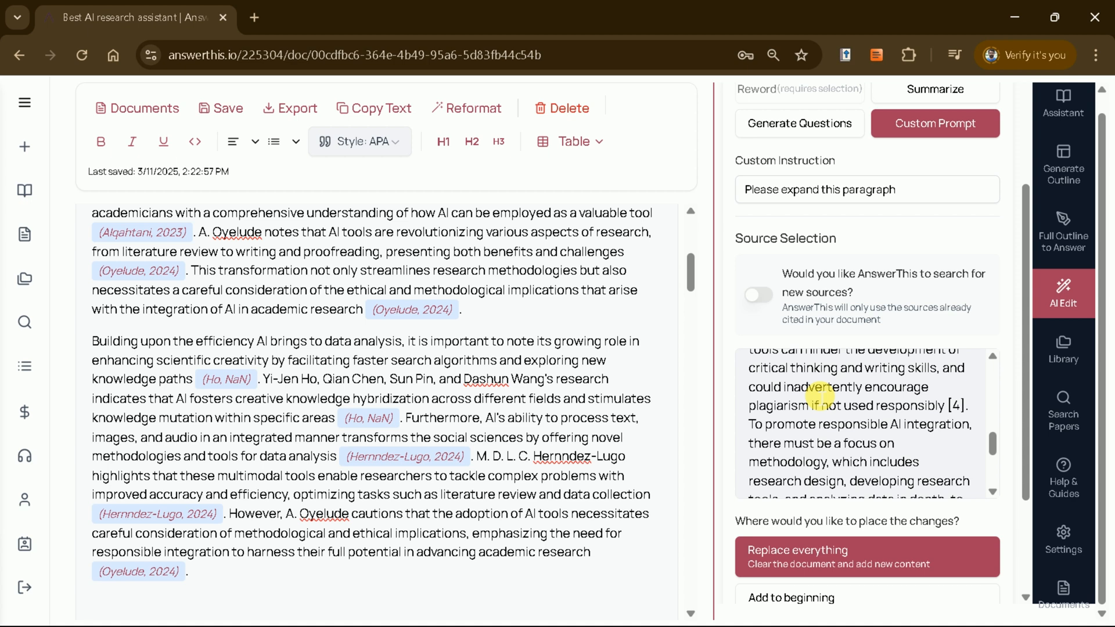
{"action": "scroll", "scroll_direction": "down", "scroll_amount": 3}
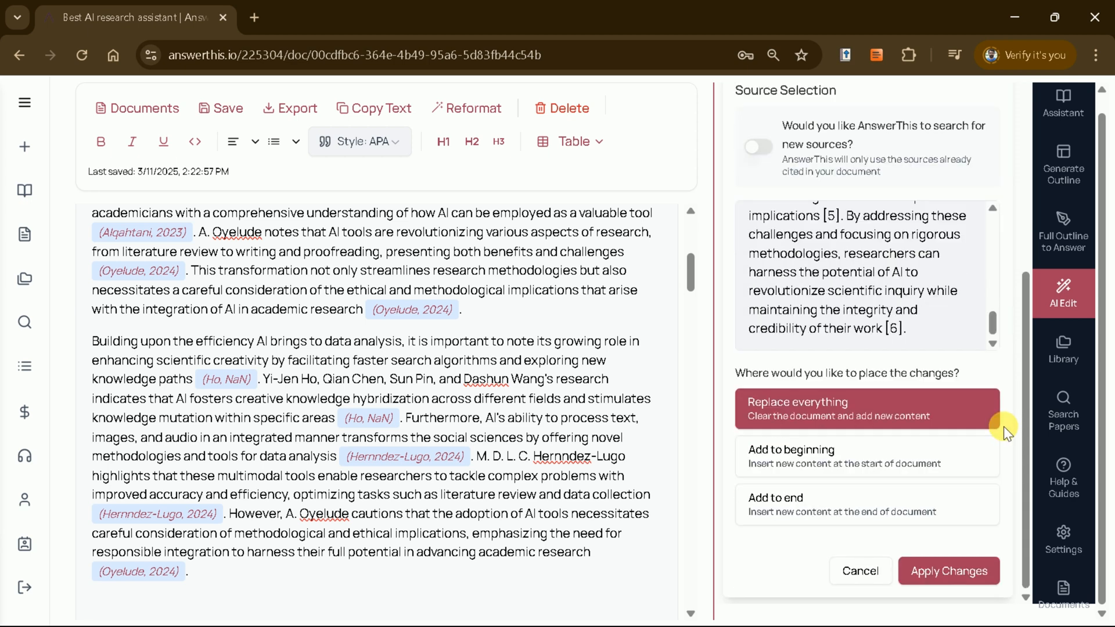
{"action": "left_click", "coordinate": [948, 570]}
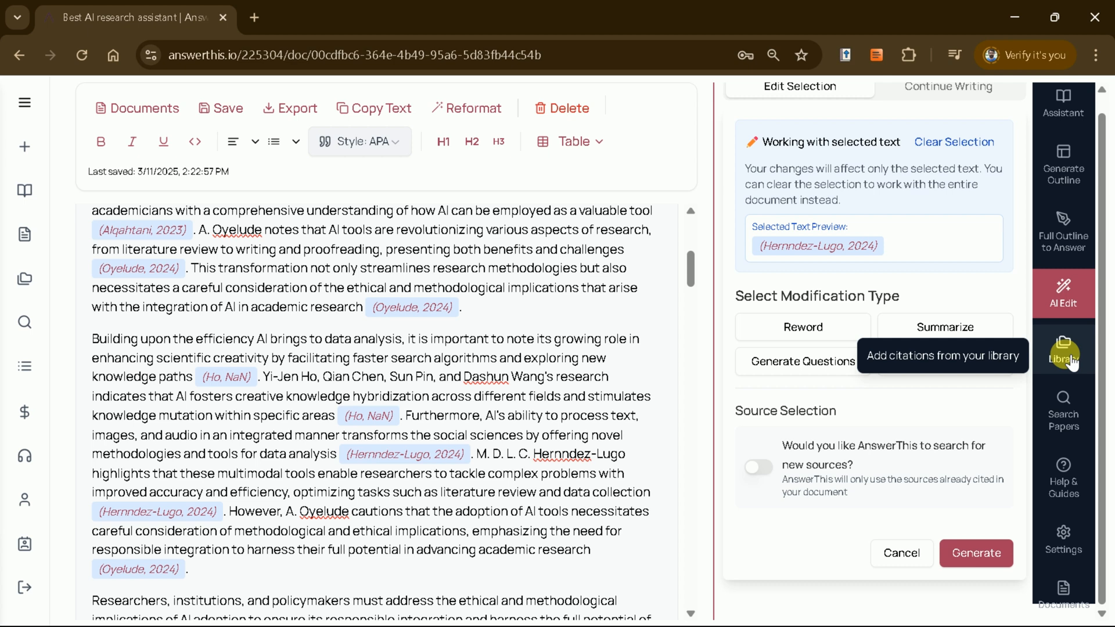
Search for new papers on 'AI research' from the Library panel
{"action": "left_click", "coordinate": [1062, 363]}
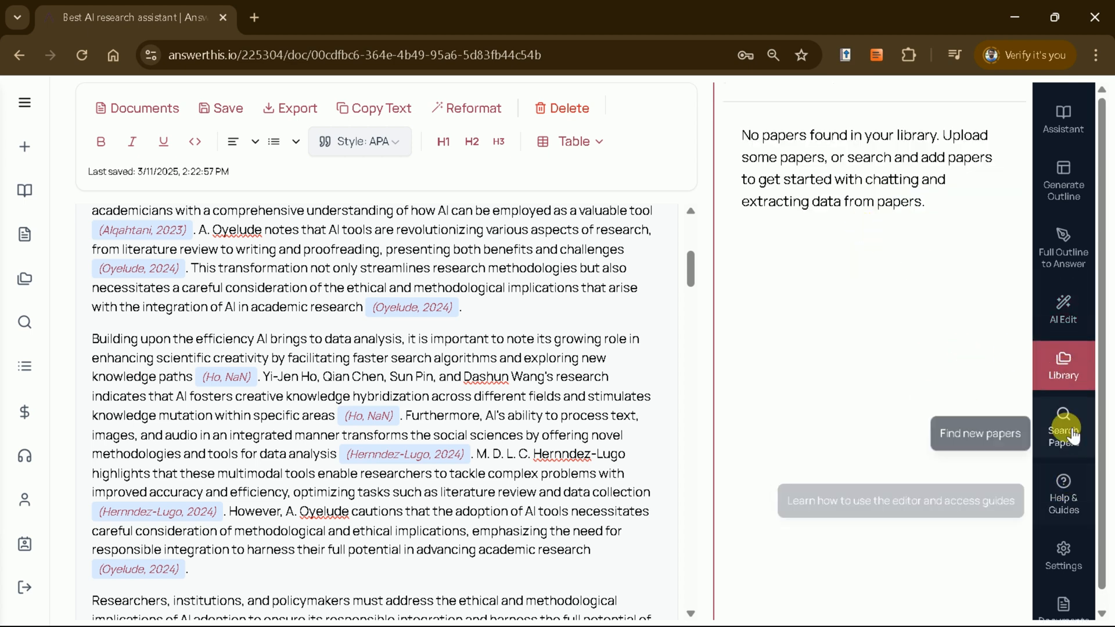
{"action": "left_click", "coordinate": [1063, 426]}
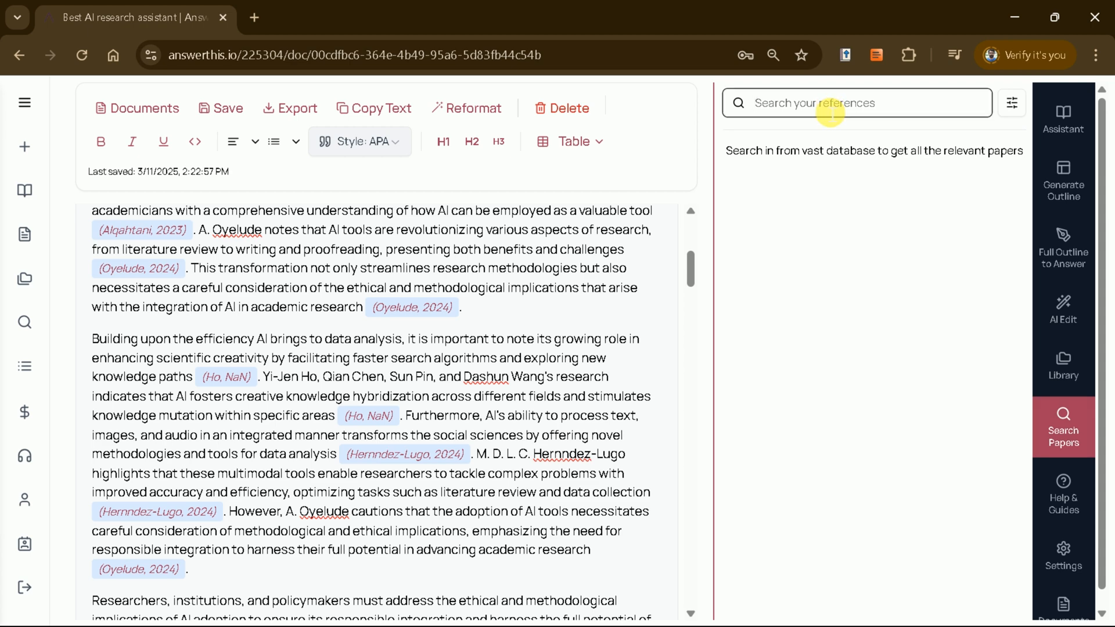
{"action": "type", "text": "AI in academic"}
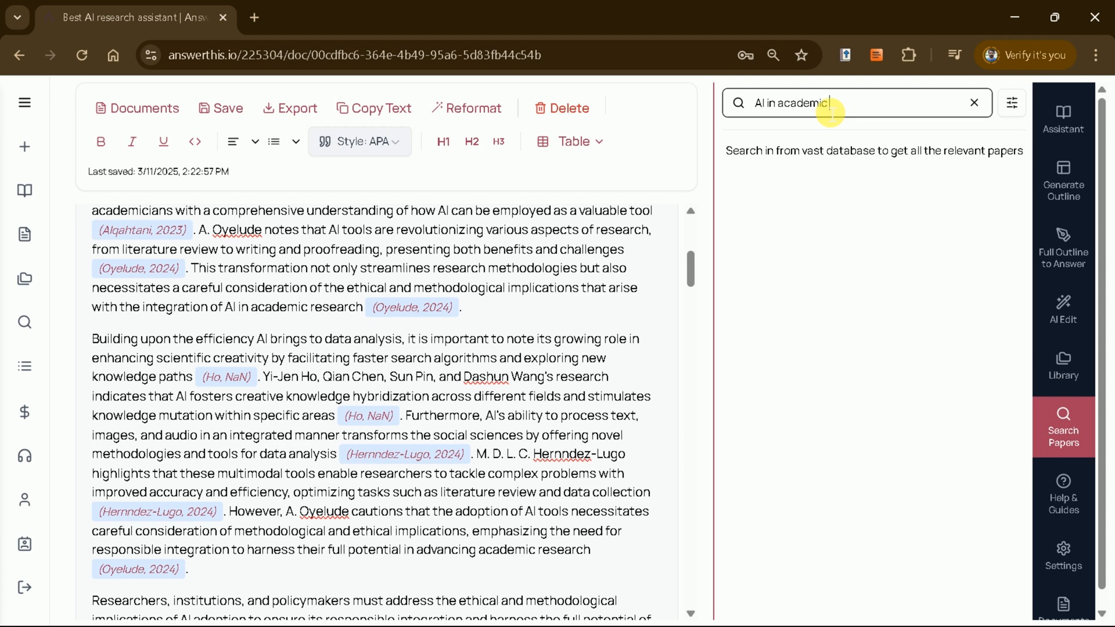
{"action": "type", "text": "research"}
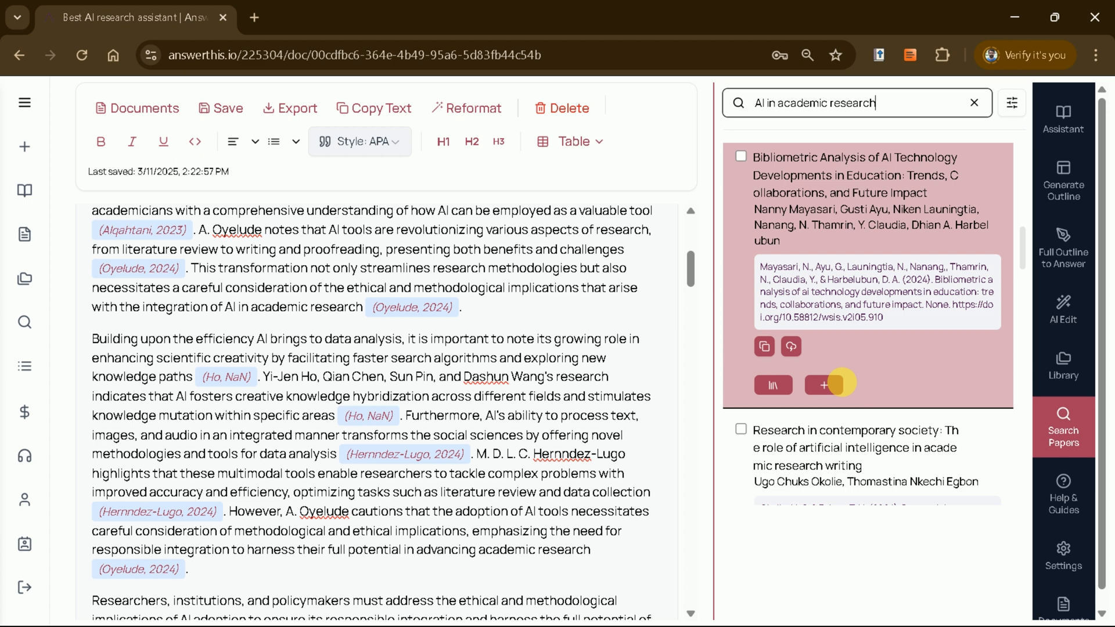
Add the bibliometric analysis and AI-in-research-writing papers, save, and return to all documents
{"action": "left_click", "coordinate": [791, 489]}
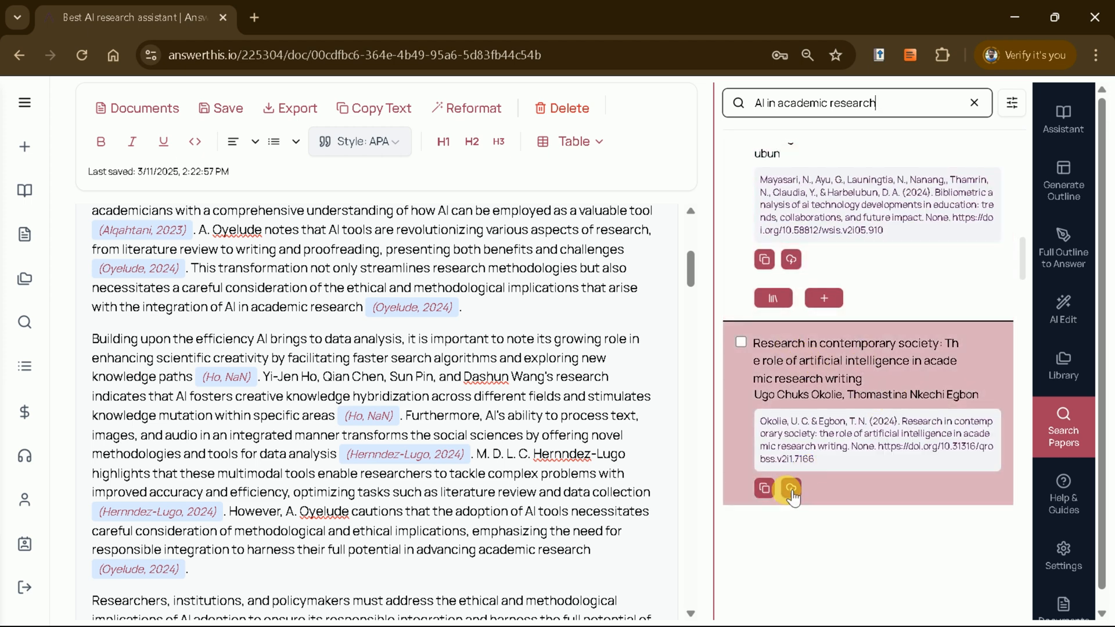
{"action": "left_click", "coordinate": [791, 489]}
{"action": "type", "text": "Responsible AI Integration"}
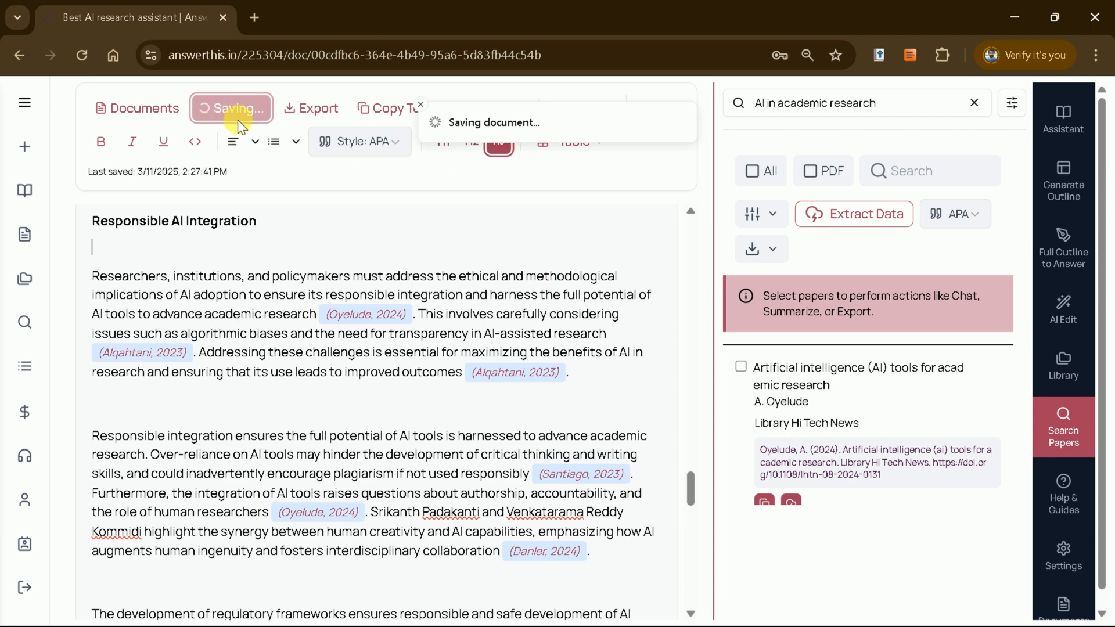
{"action": "left_click", "coordinate": [1062, 594]}
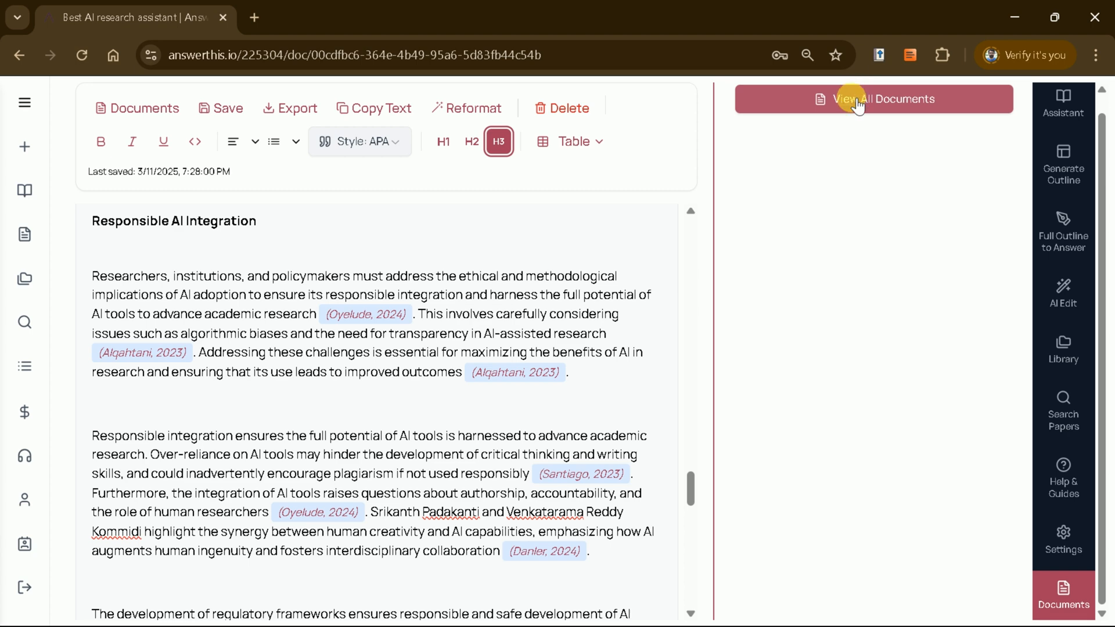
{"action": "left_click", "coordinate": [874, 99]}
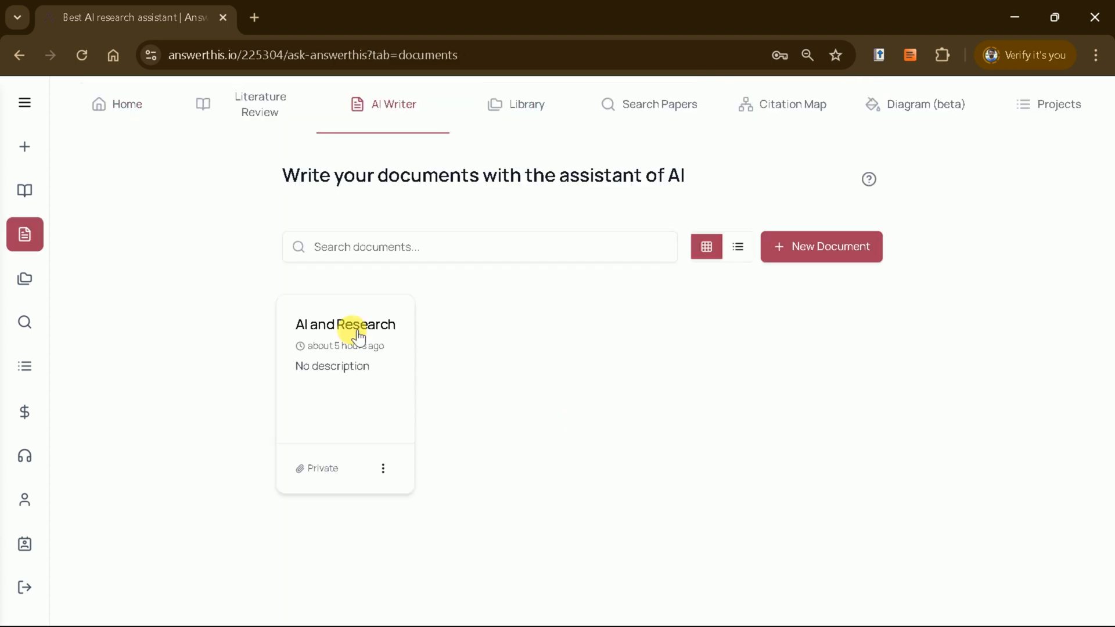
Reopen 'AI and Research' and scroll through its cited paragraphs to the APA references
{"action": "left_click", "coordinate": [345, 324]}
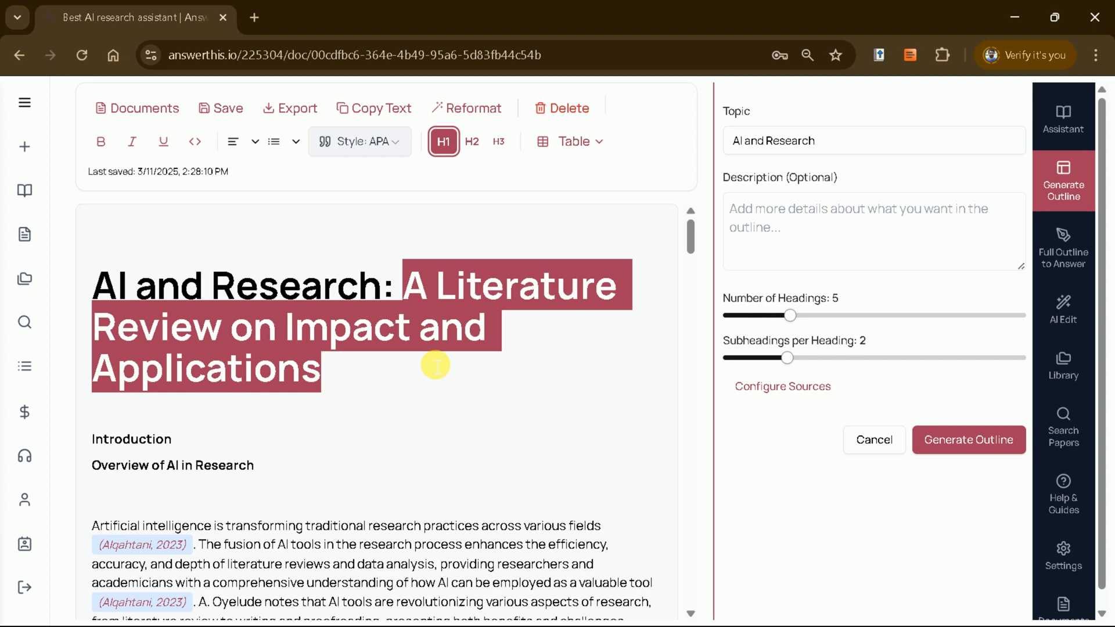
{"action": "scroll", "scroll_direction": "down", "scroll_amount": 3}
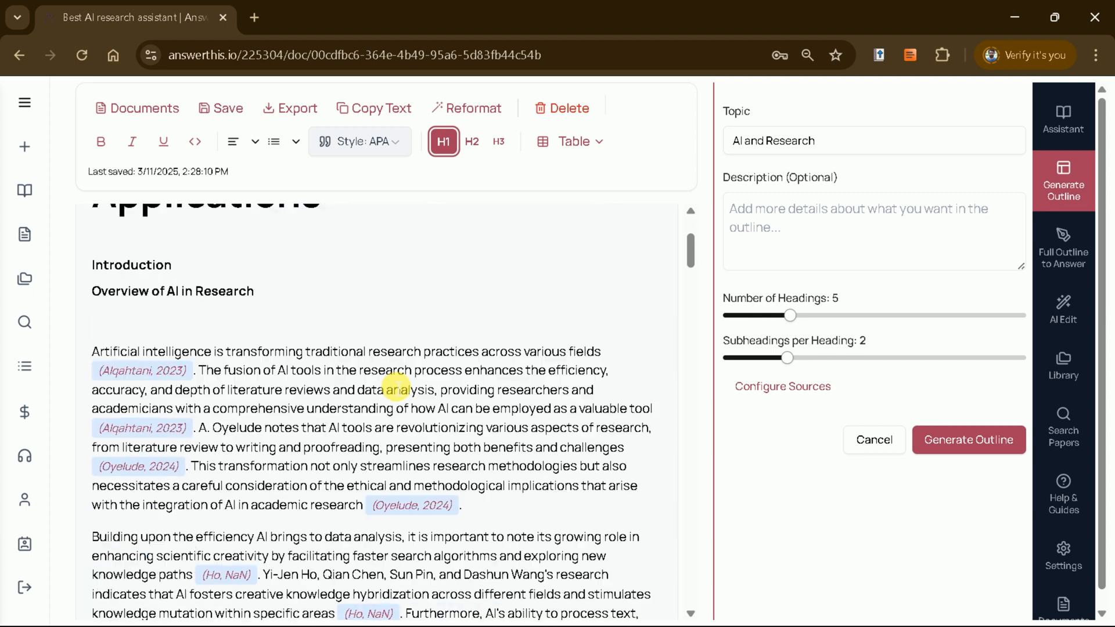
{"action": "mouse_move", "coordinate": [349, 351]}
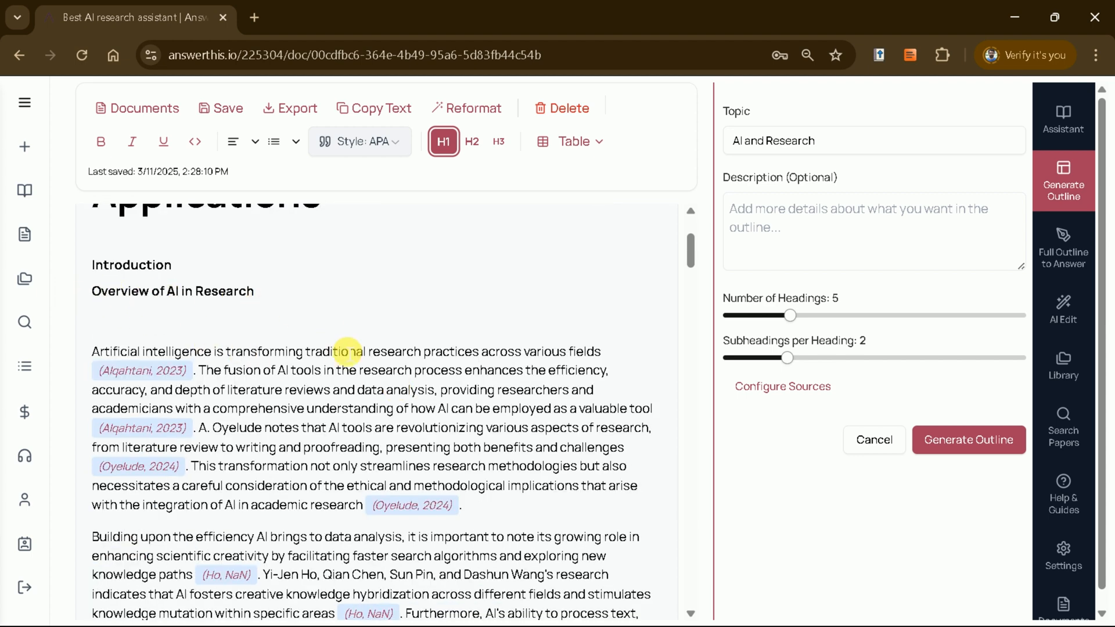
{"action": "scroll", "scroll_direction": "down", "scroll_amount": 3}
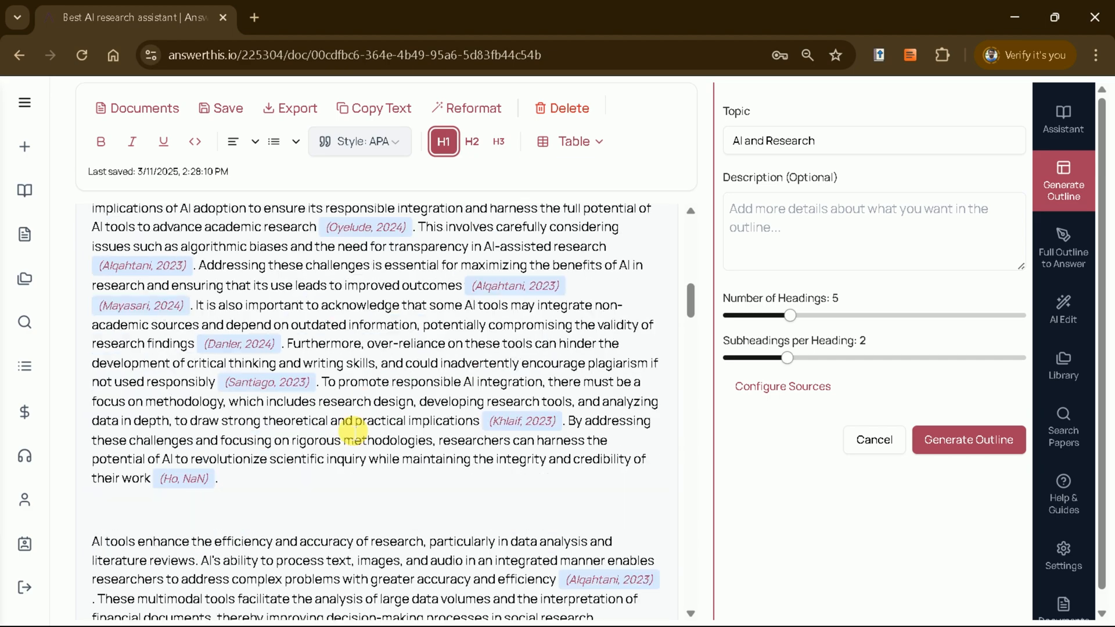
{"action": "scroll", "scroll_direction": "down", "scroll_amount": 3}
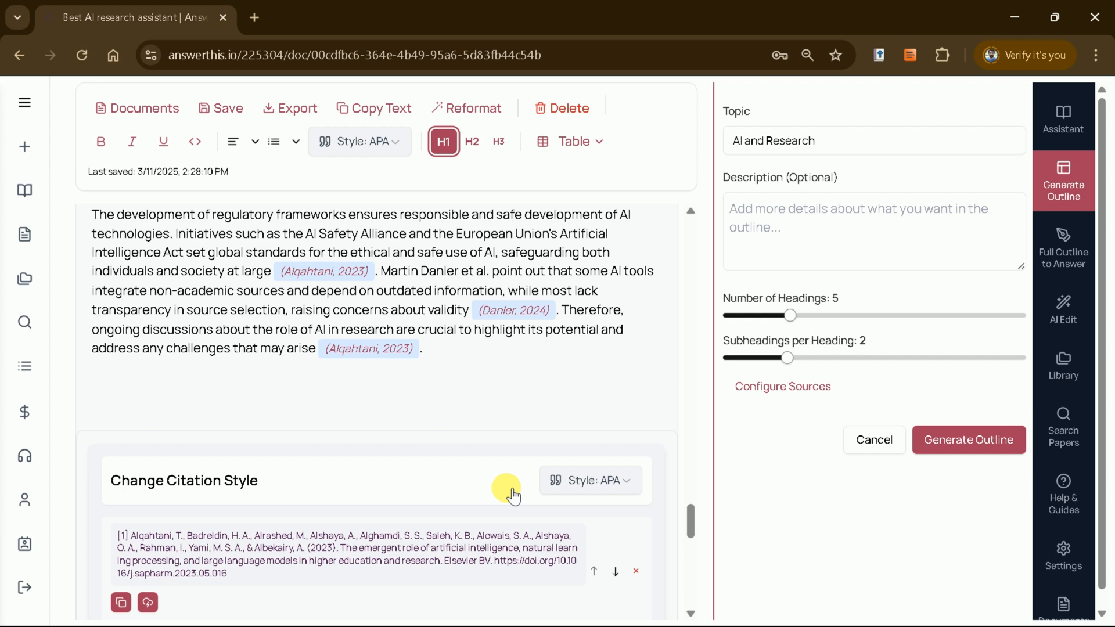
{"action": "scroll", "scroll_direction": "down", "scroll_amount": 3}
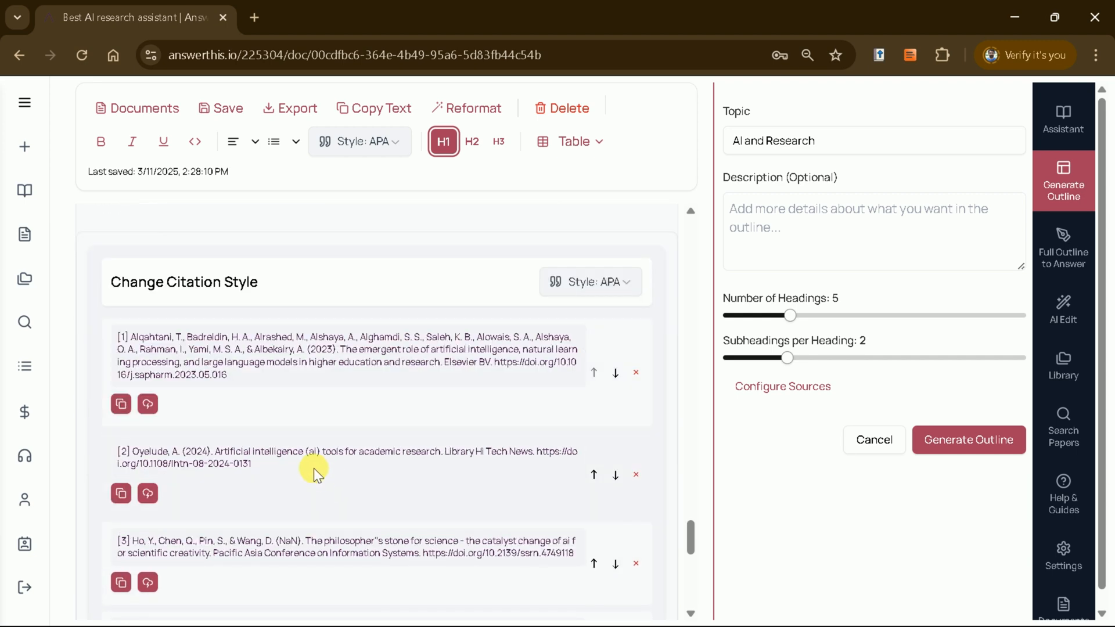
{"action": "scroll", "scroll_direction": "down", "scroll_amount": 3}
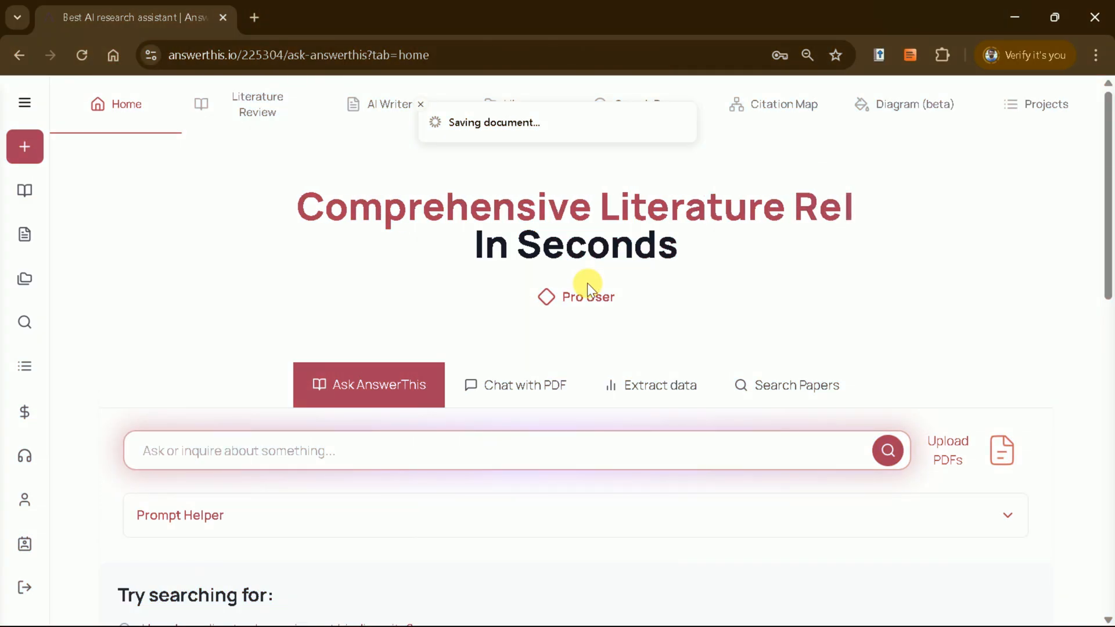
Scroll the answerthis.io landing page down to the 200 Million Sources section
{"action": "scroll", "scroll_direction": "down", "scroll_amount": 3}
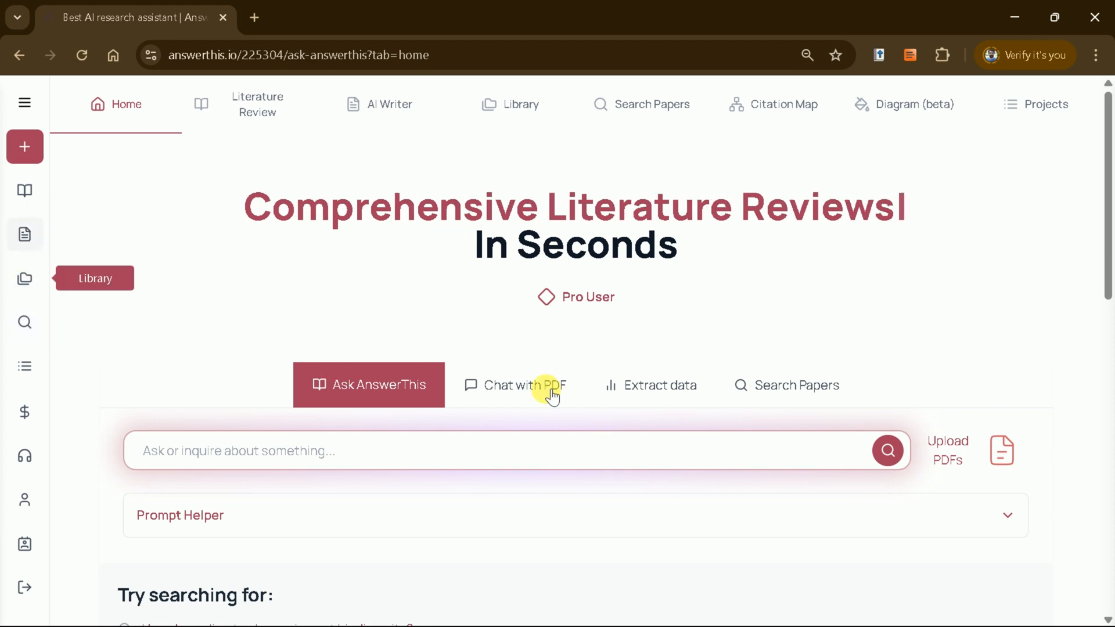
{"action": "scroll", "scroll_direction": "down", "scroll_amount": 3}
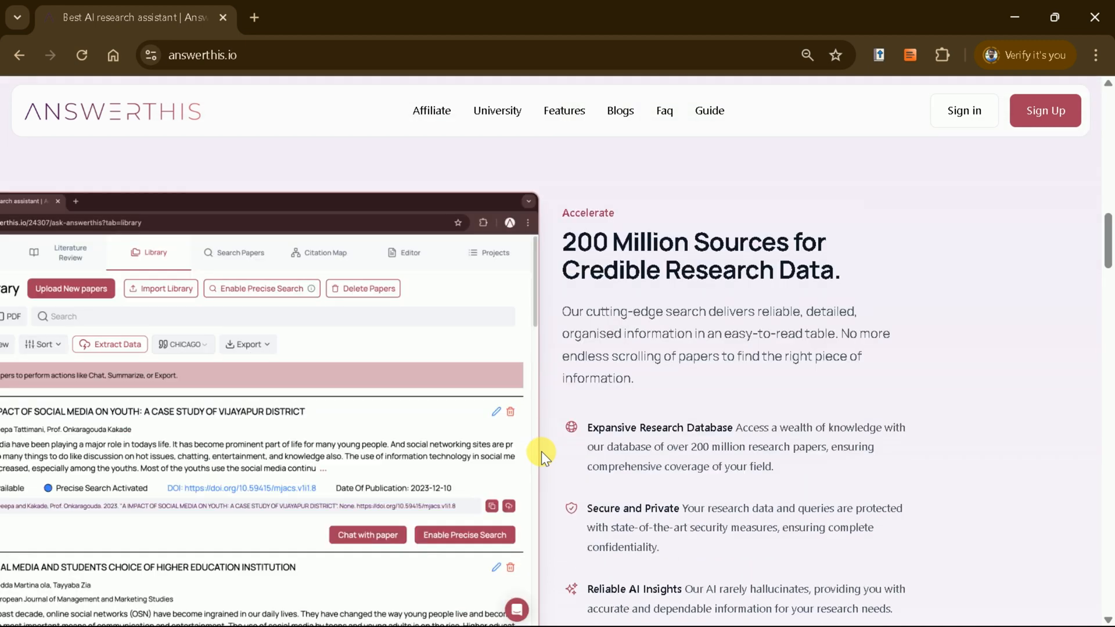
{"action": "mouse_move", "coordinate": [549, 458]}
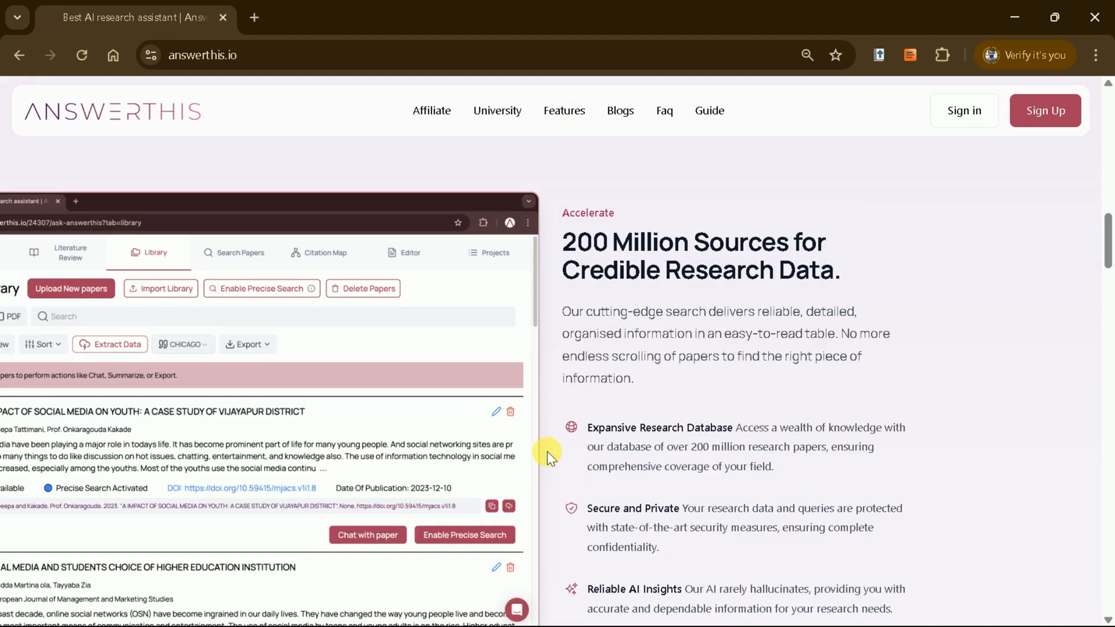
{"action": "mouse_move", "coordinate": [550, 439]}
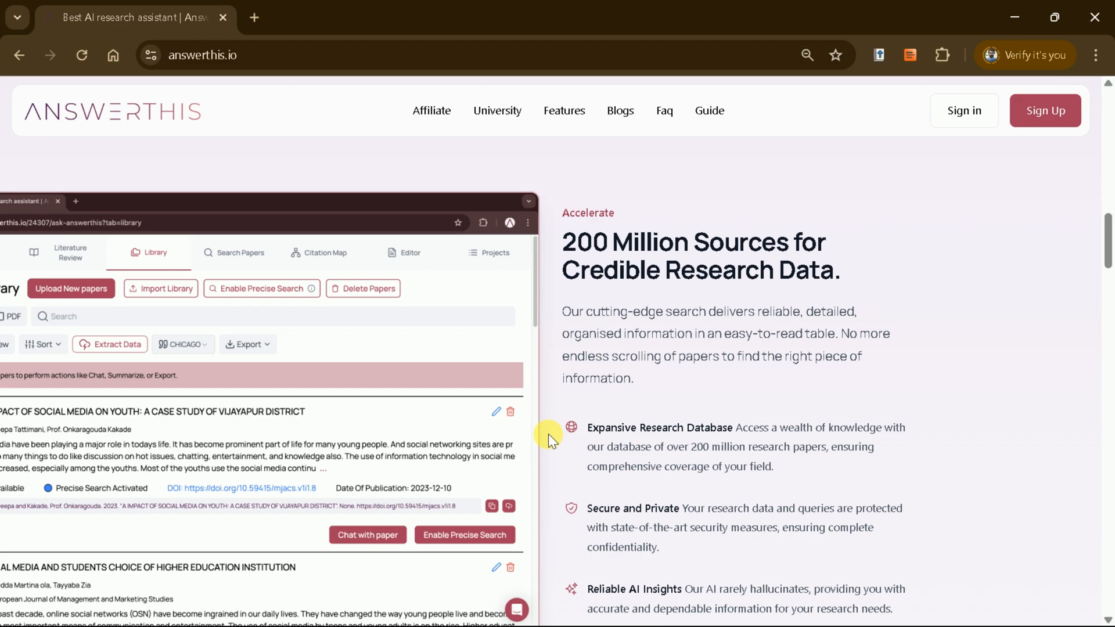